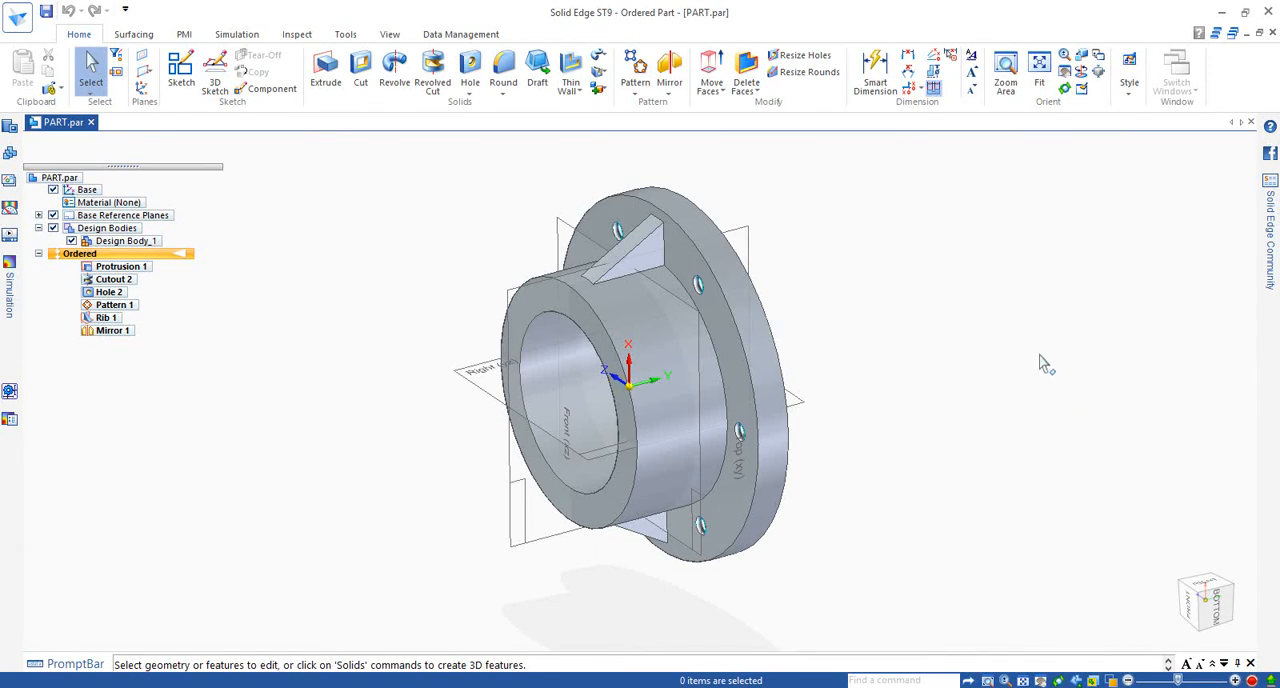
pyautogui.moveTo(604, 152)
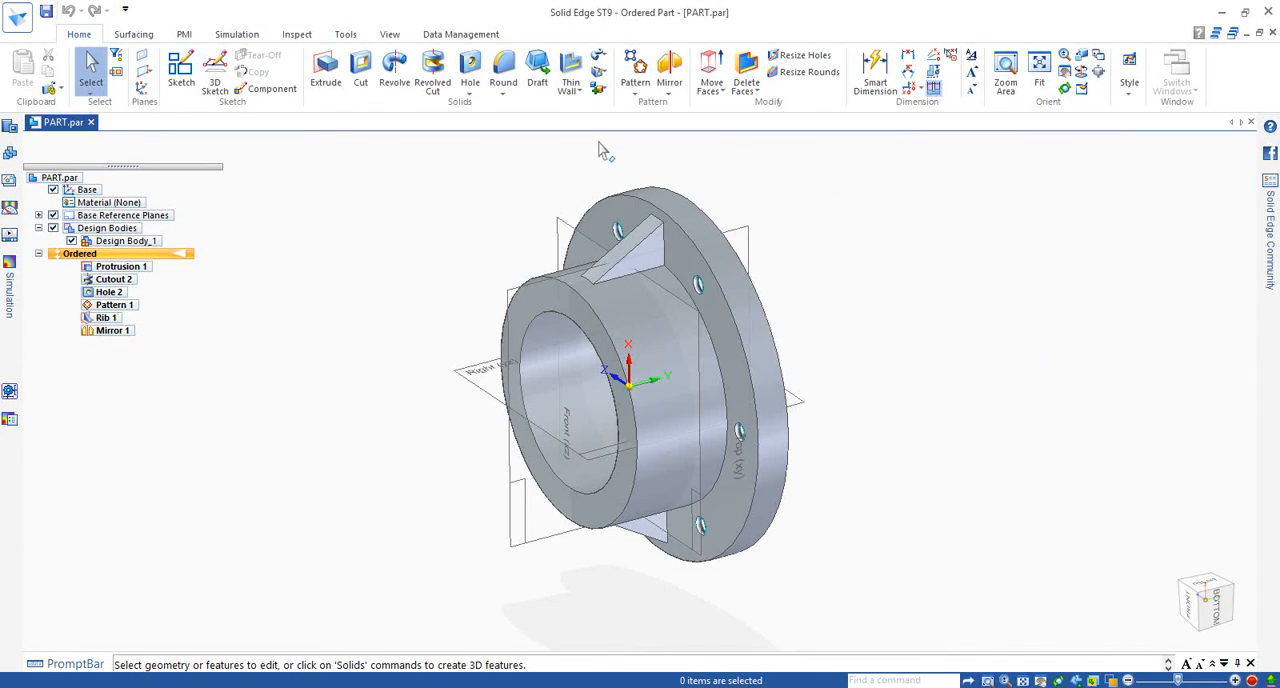
pyautogui.moveTo(598, 60)
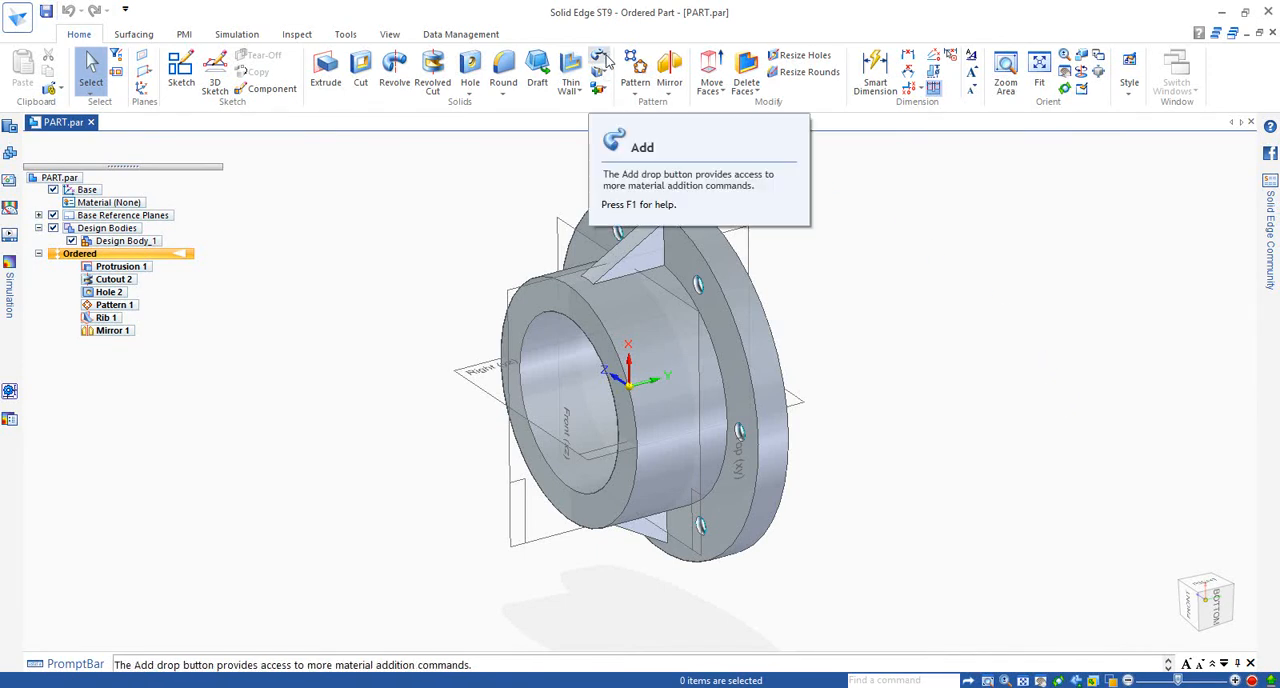
# Expand the Add list in the Solids group to reveal Sweep, Loft and Helix.
pyautogui.click(598, 88)
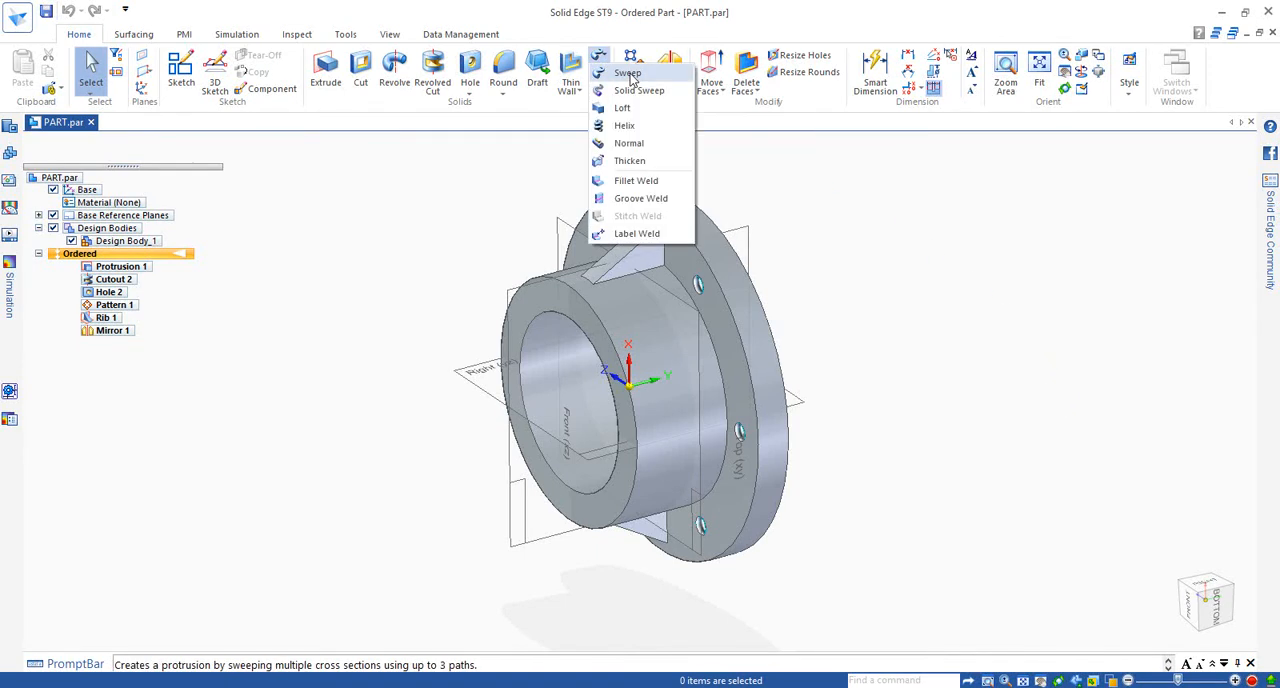
# Start a Sweep with the Single path and cross section option accepted.
pyautogui.click(628, 72)
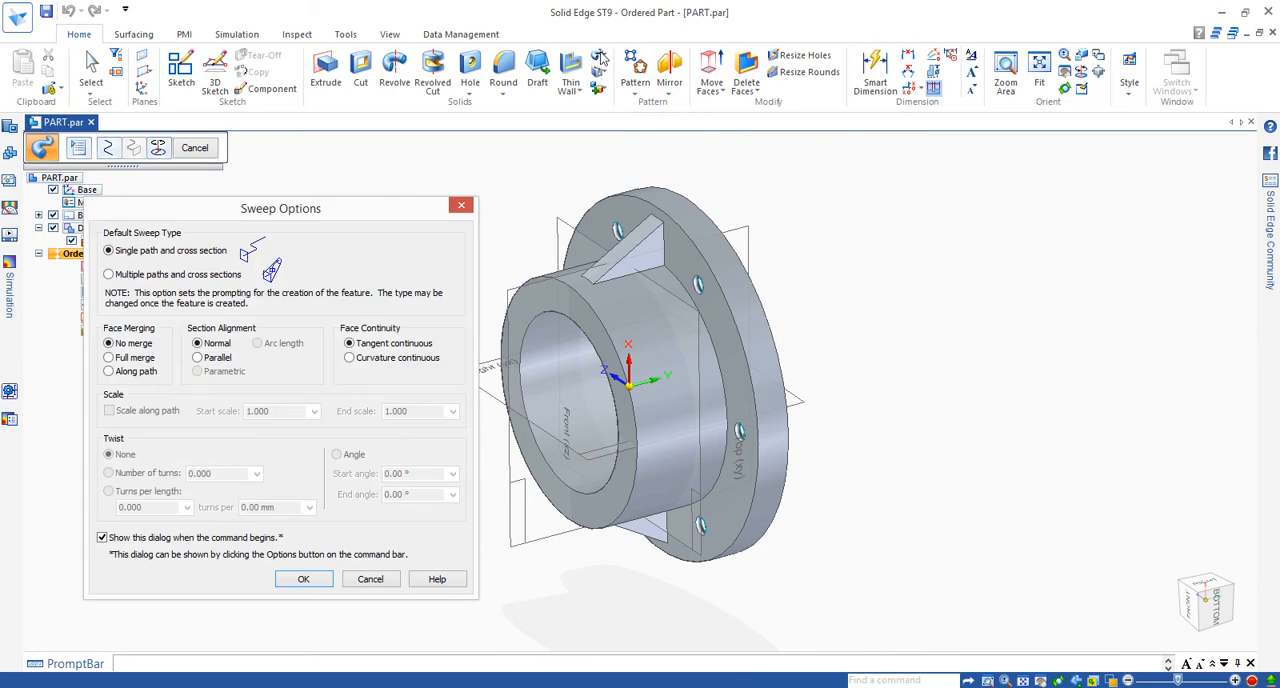
pyautogui.moveTo(476, 124)
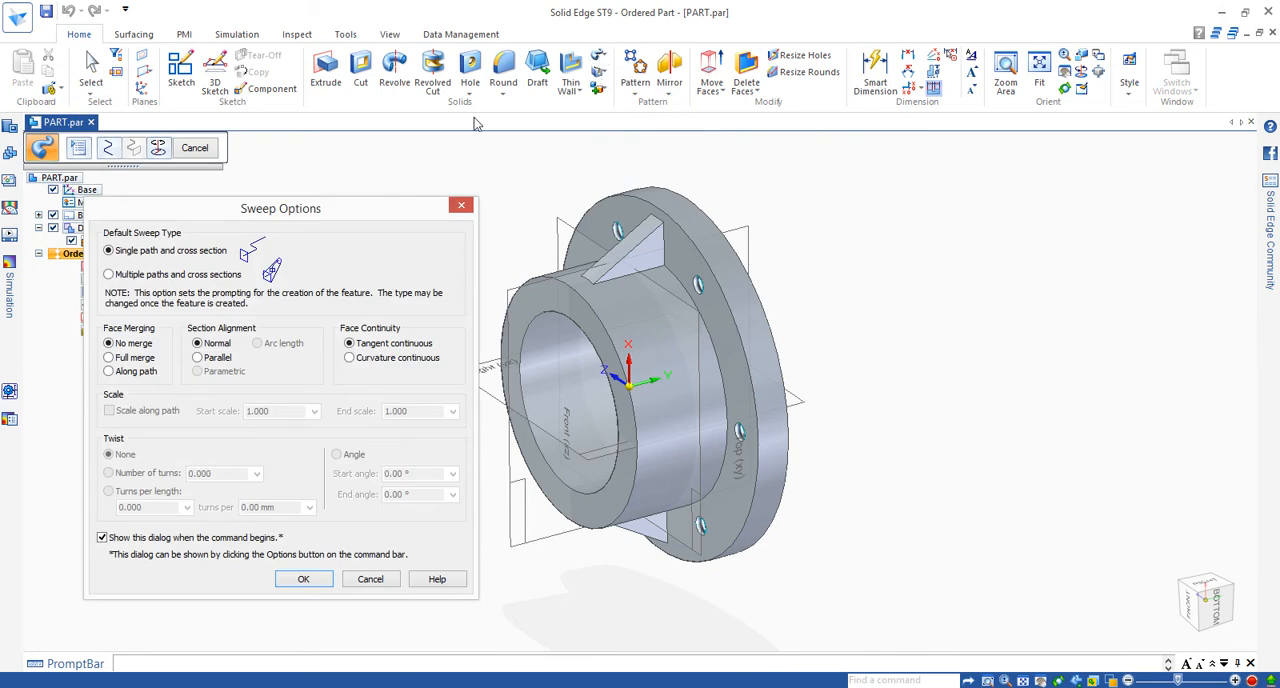
pyautogui.moveTo(376, 252)
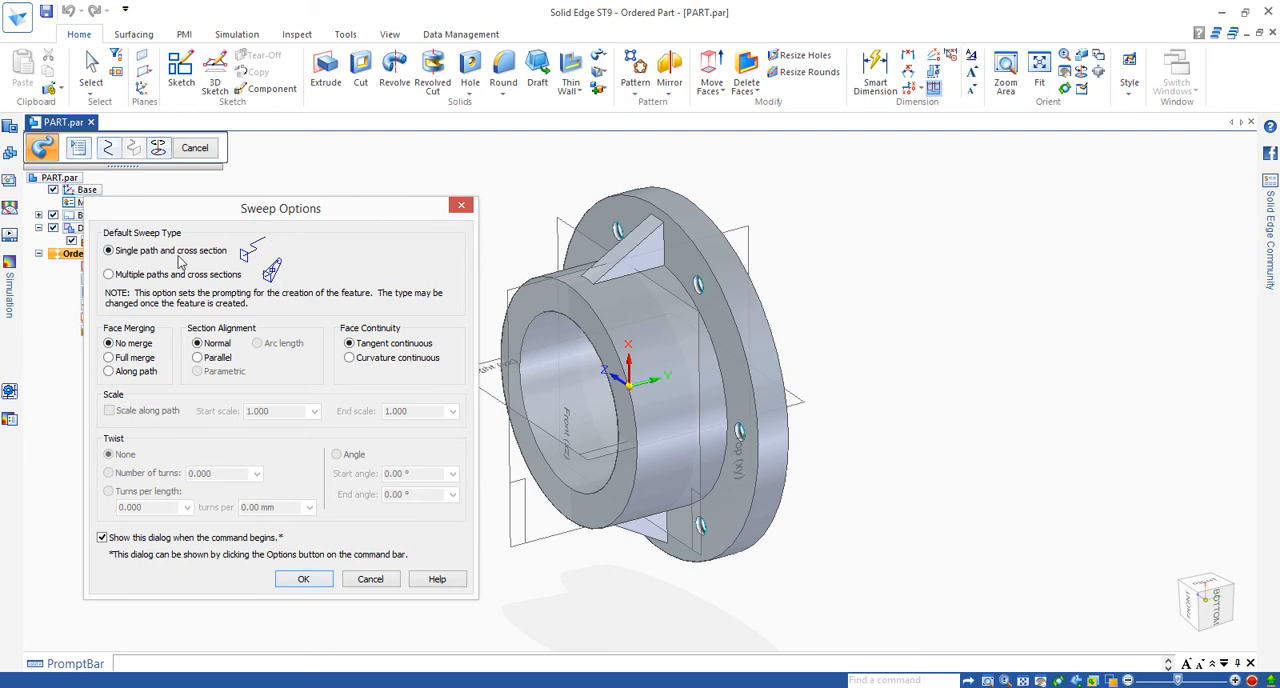
pyautogui.moveTo(220, 262)
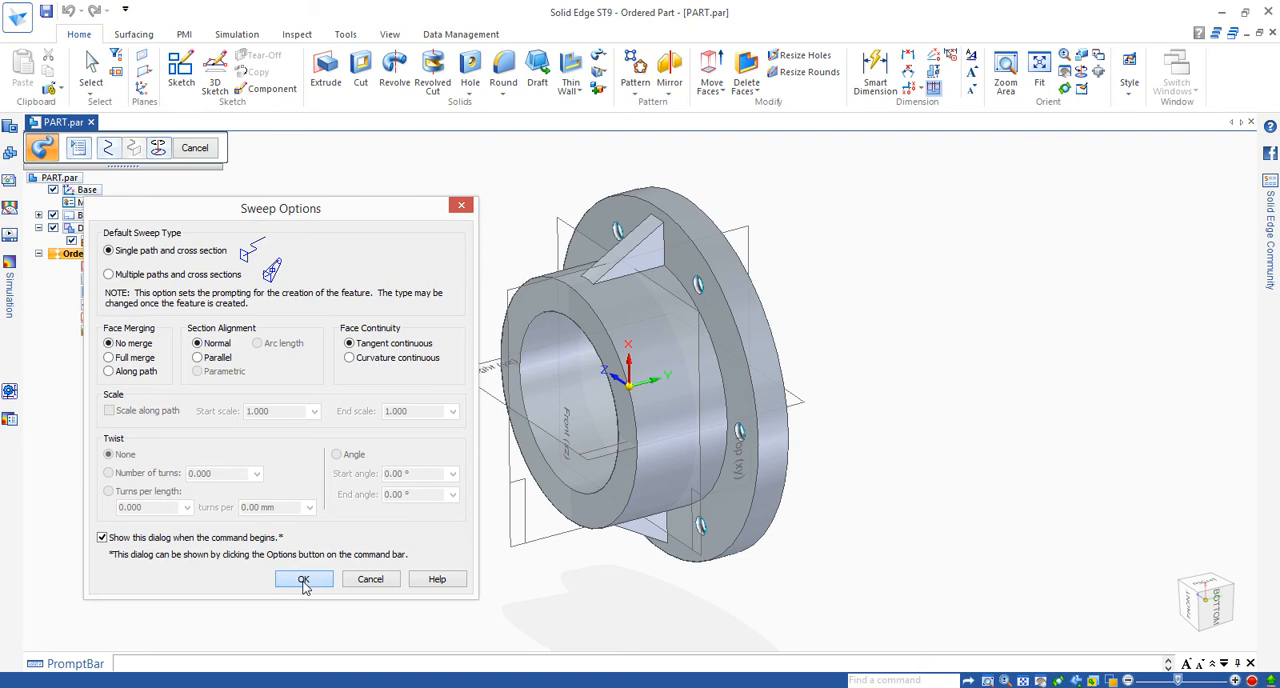
pyautogui.click(304, 580)
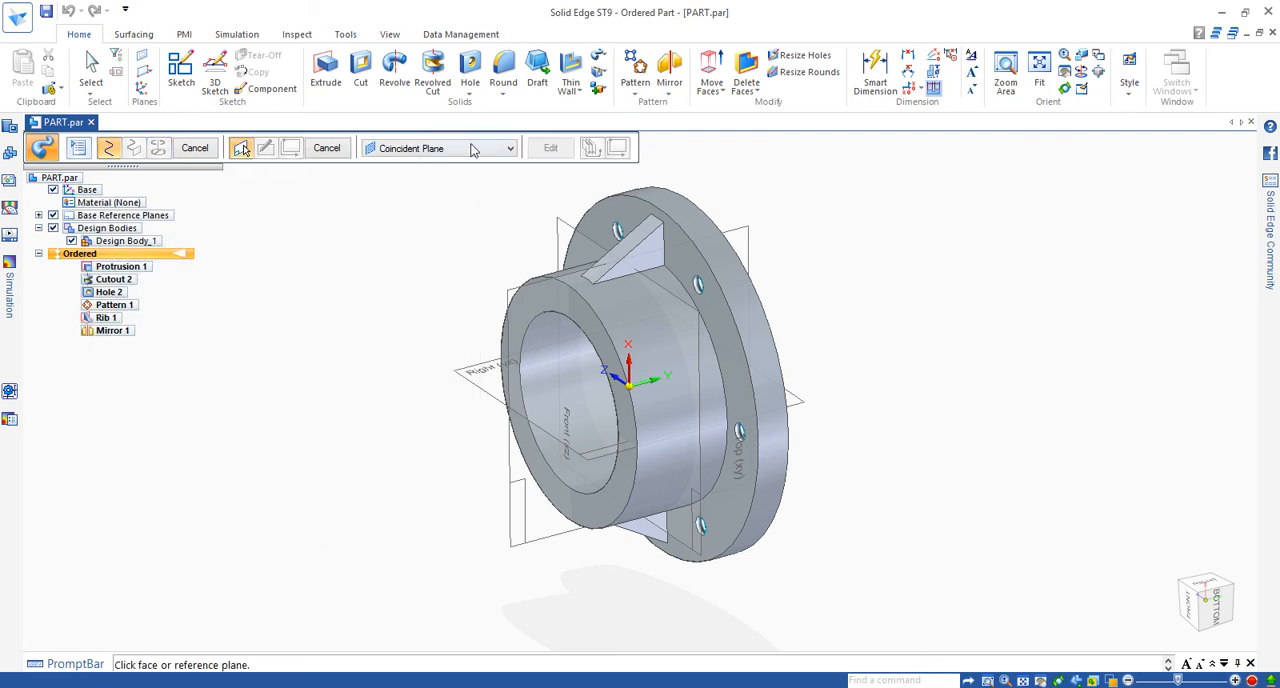
# Choose a Coincident Plane on the Right (xz) reference plane for the path sketch.
pyautogui.click(510, 148)
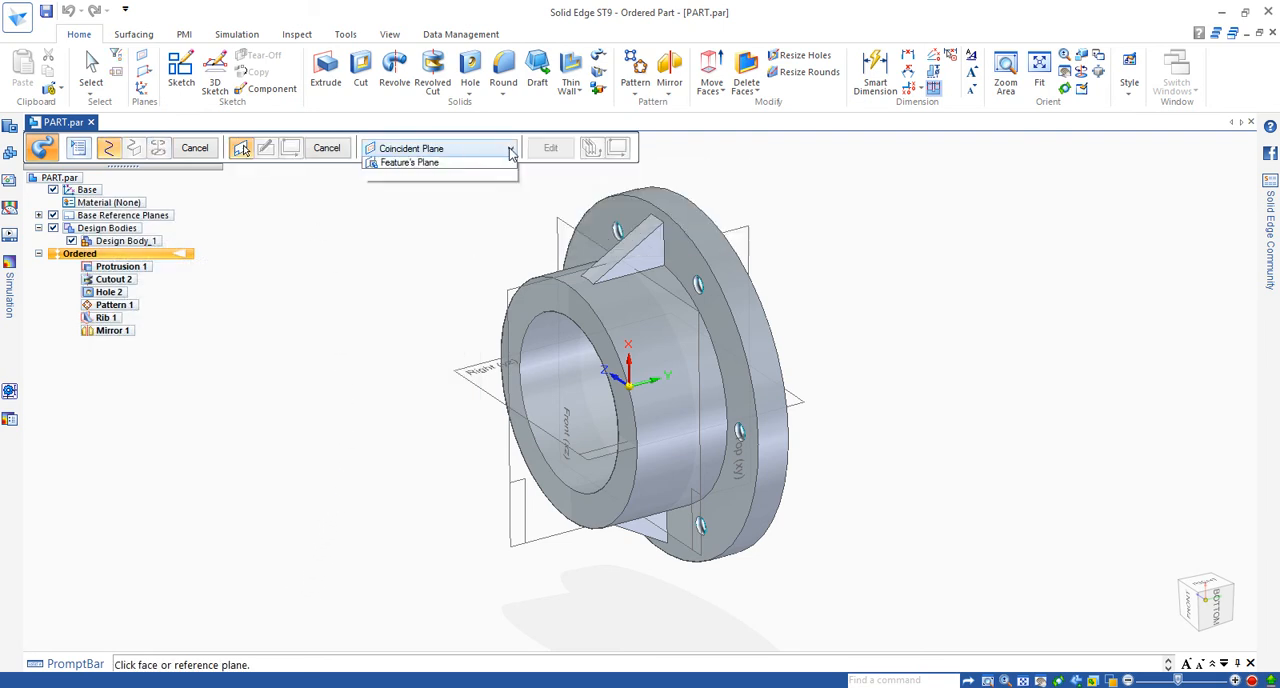
pyautogui.click(510, 148)
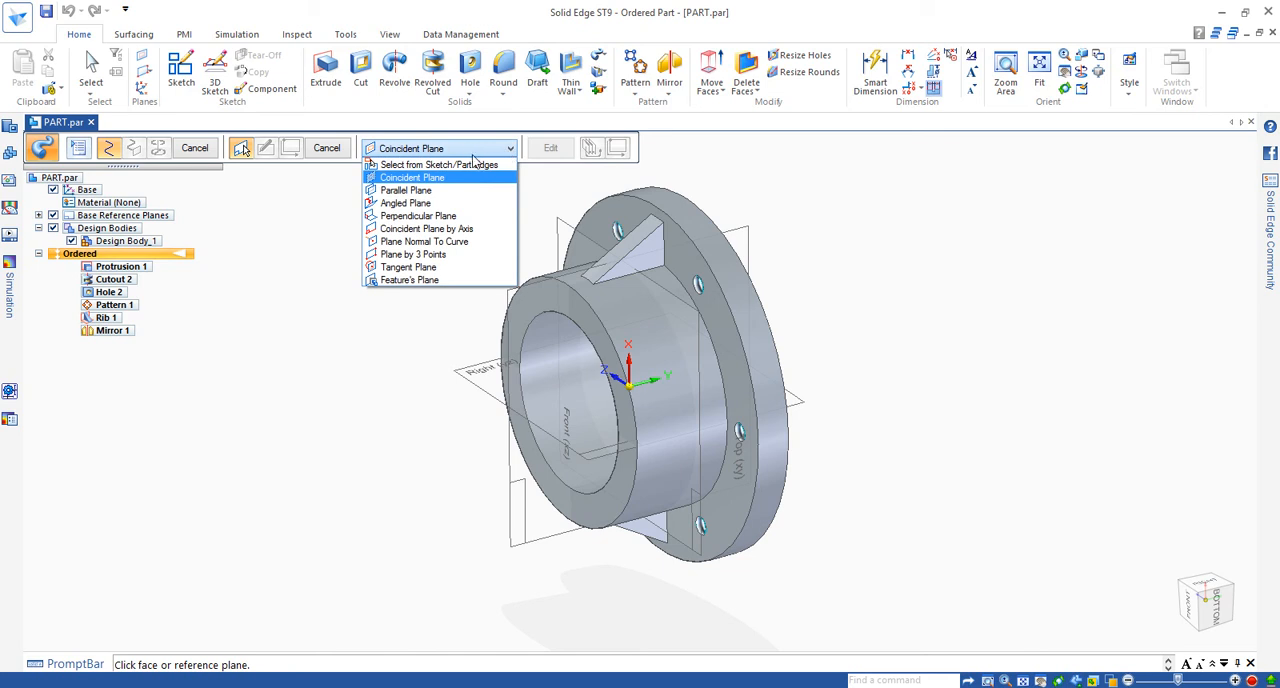
pyautogui.moveTo(398, 188)
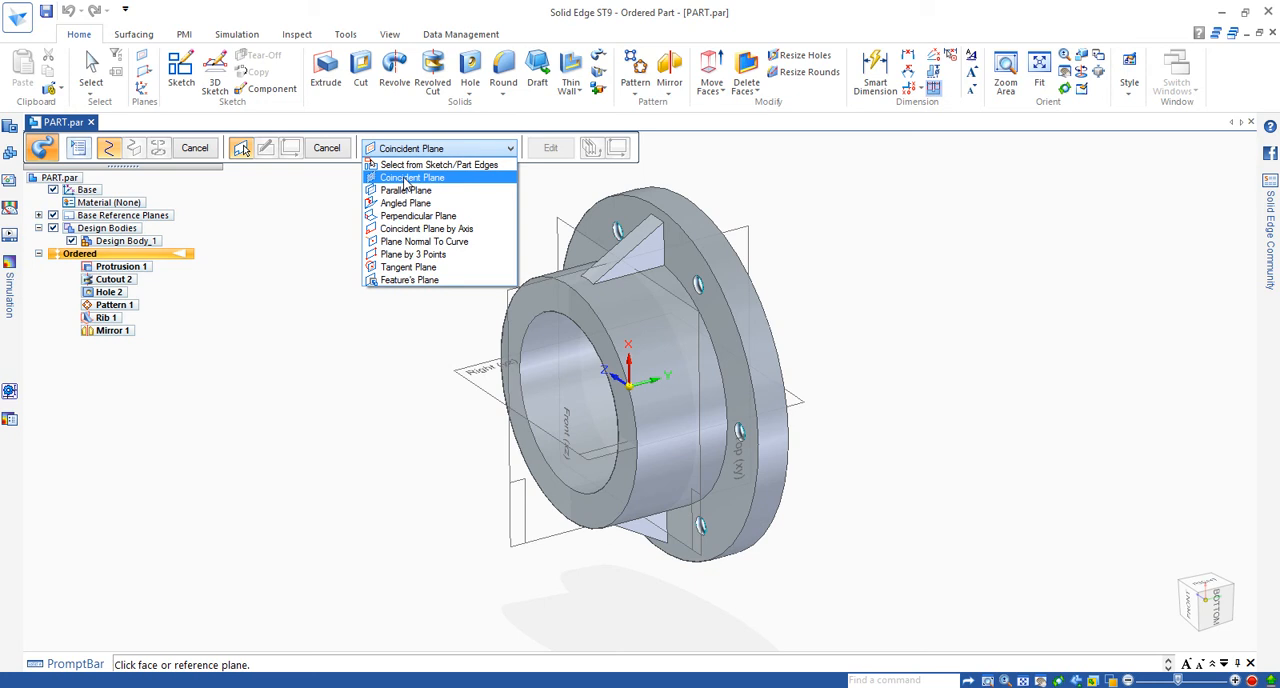
pyautogui.click(412, 176)
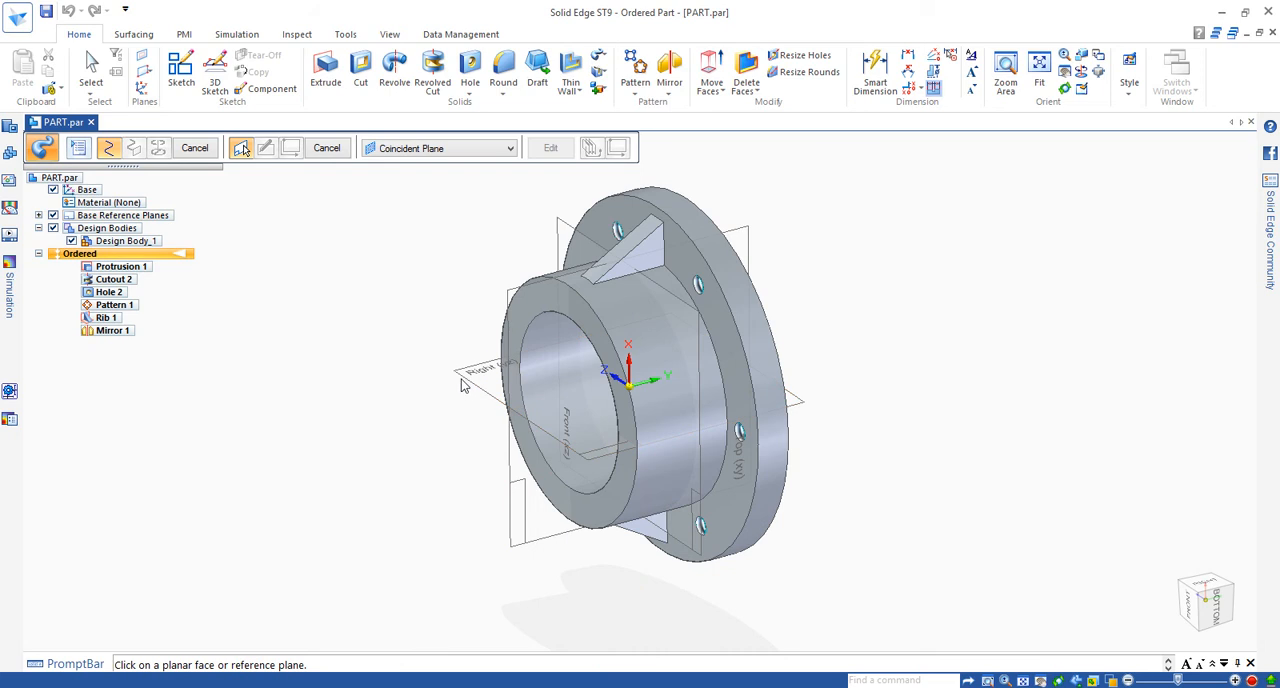
pyautogui.moveTo(470, 378)
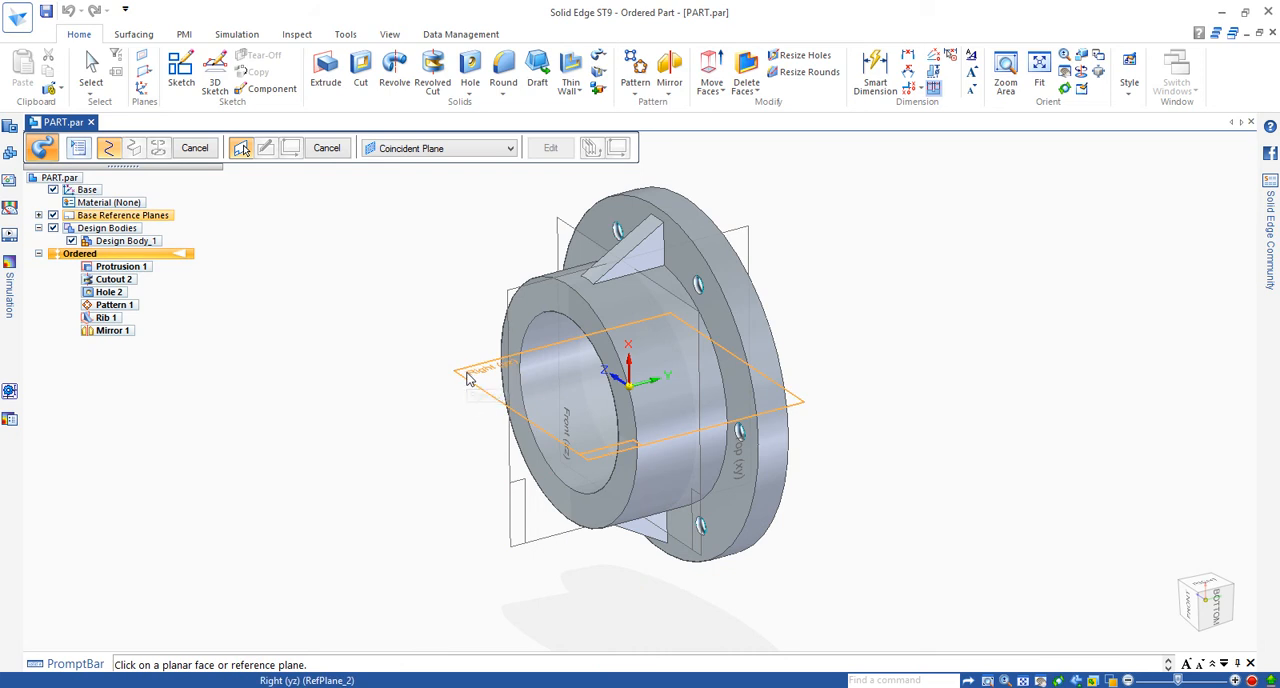
pyautogui.moveTo(470, 378)
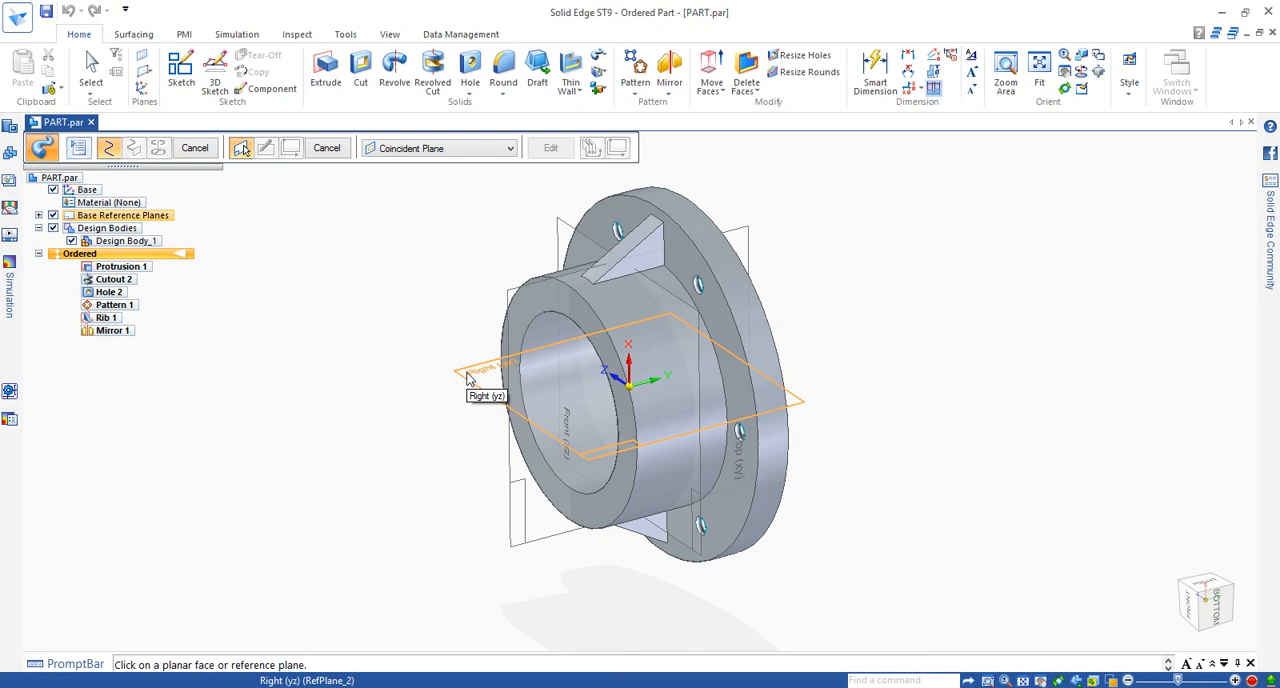
pyautogui.click(484, 376)
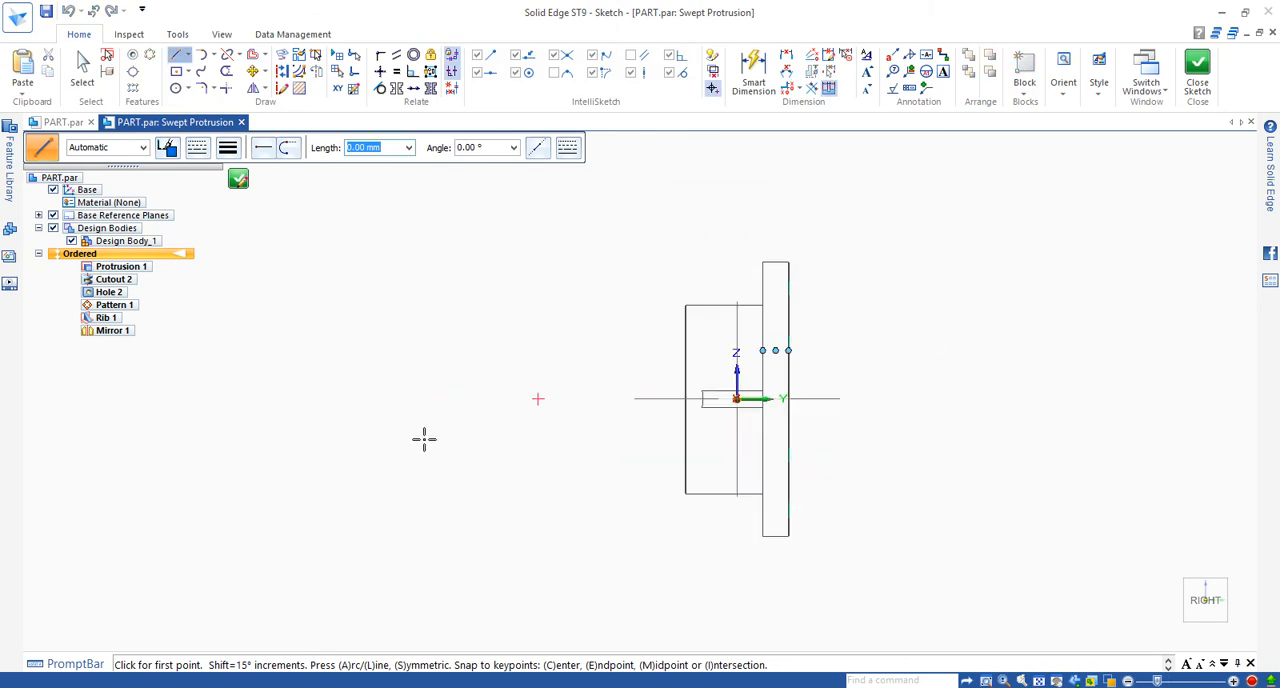
pyautogui.moveTo(456, 102)
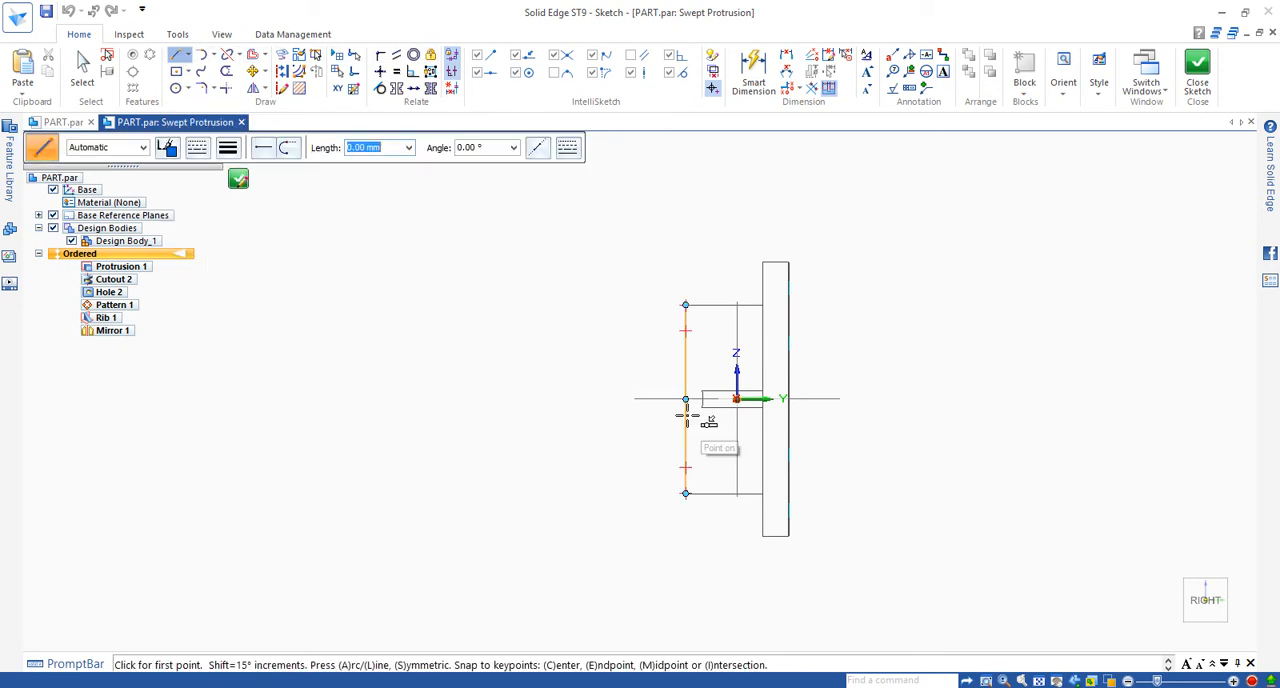
pyautogui.moveTo(684, 400)
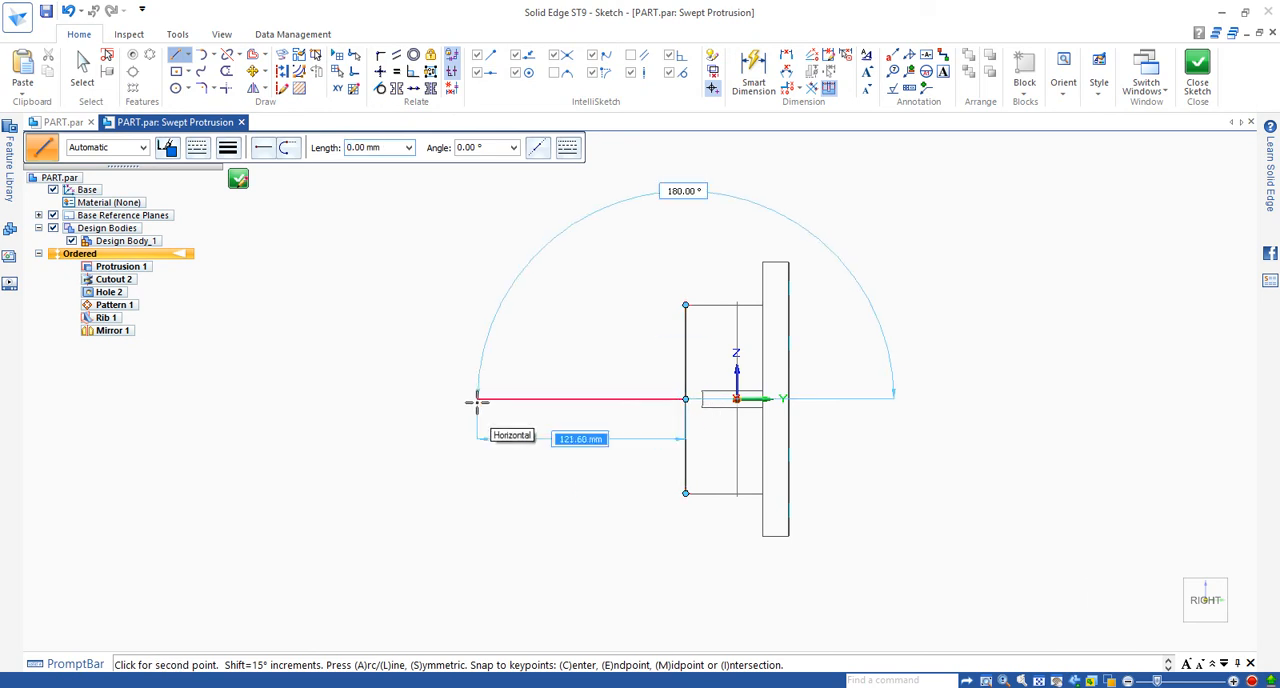
pyautogui.moveTo(470, 406)
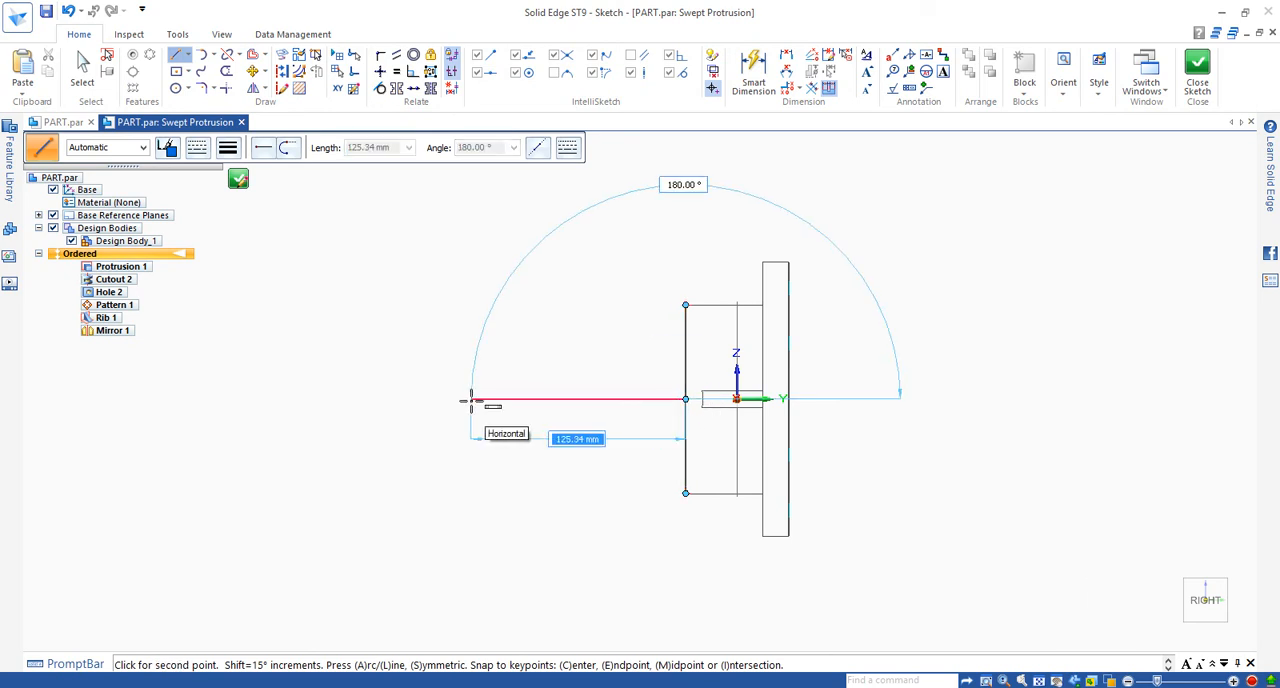
pyautogui.moveTo(470, 400)
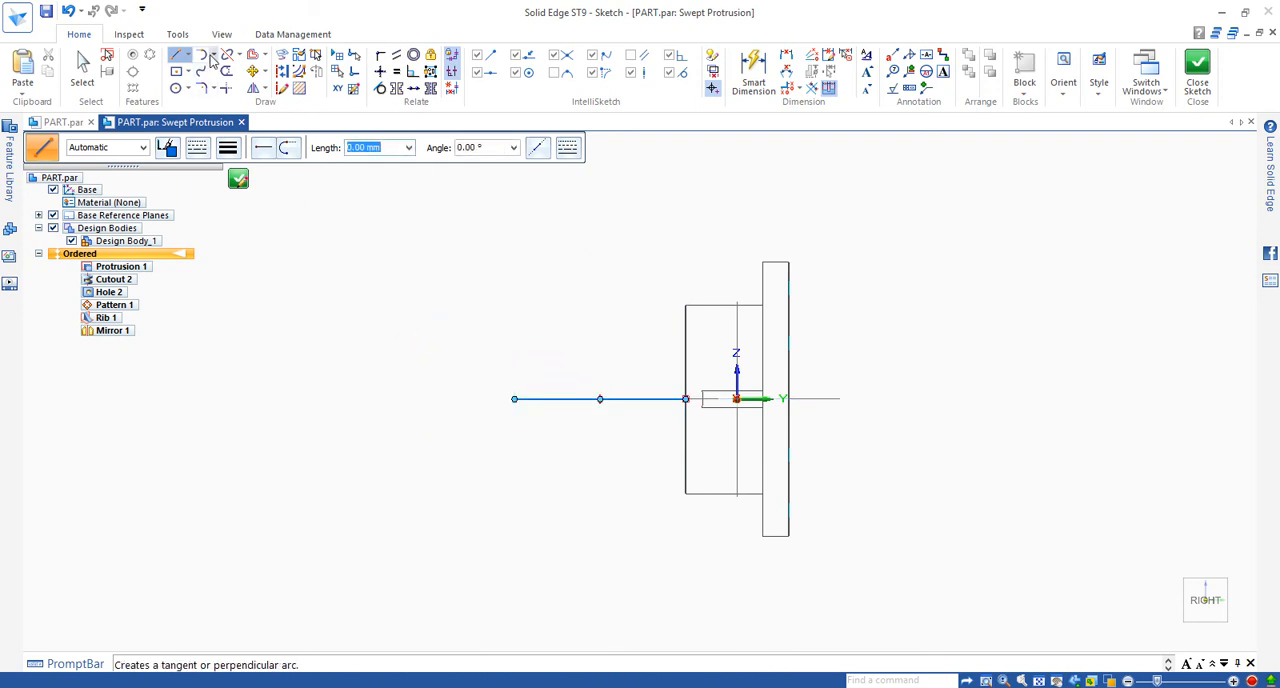
pyautogui.moveTo(204, 56)
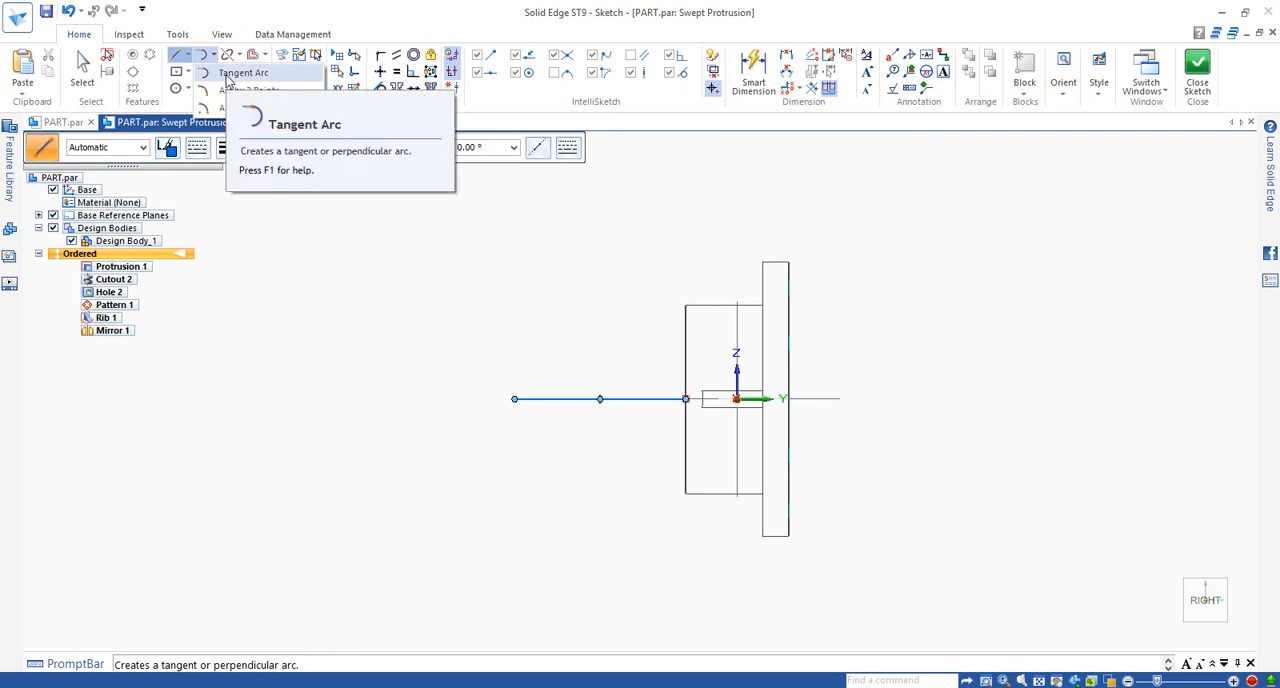
# Add a 90° tangent arc curving downward from the straight line's end.
pyautogui.click(242, 72)
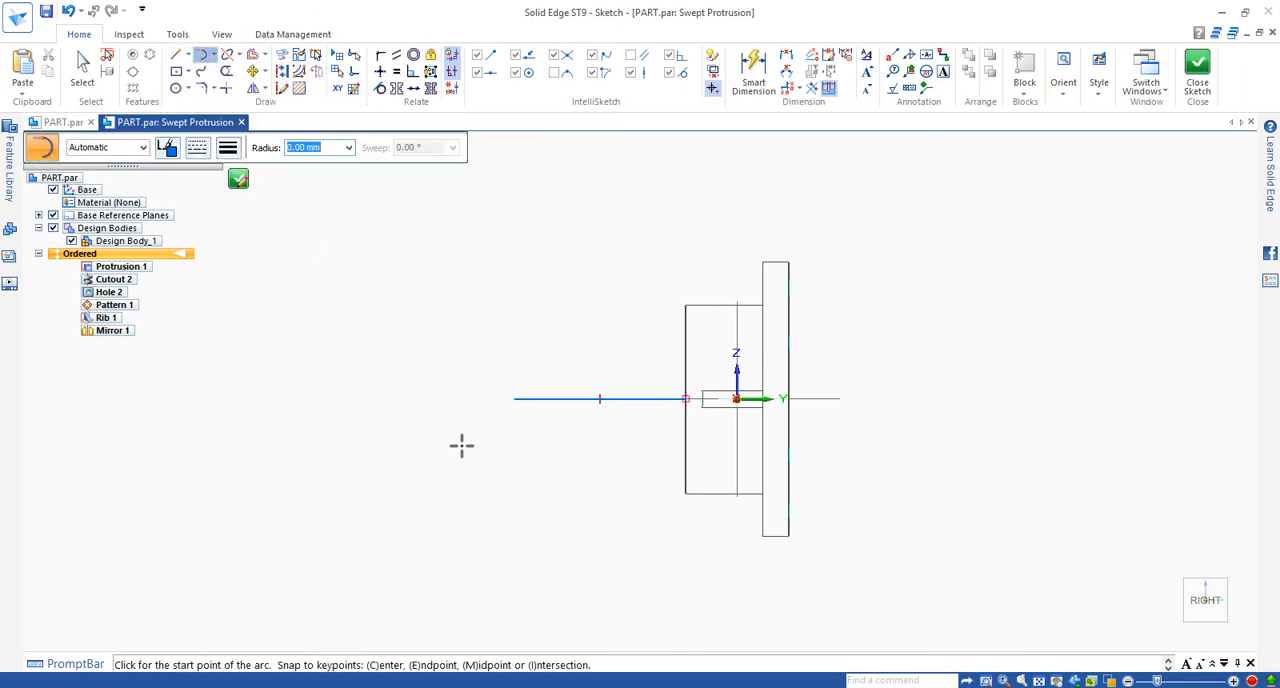
pyautogui.moveTo(510, 402)
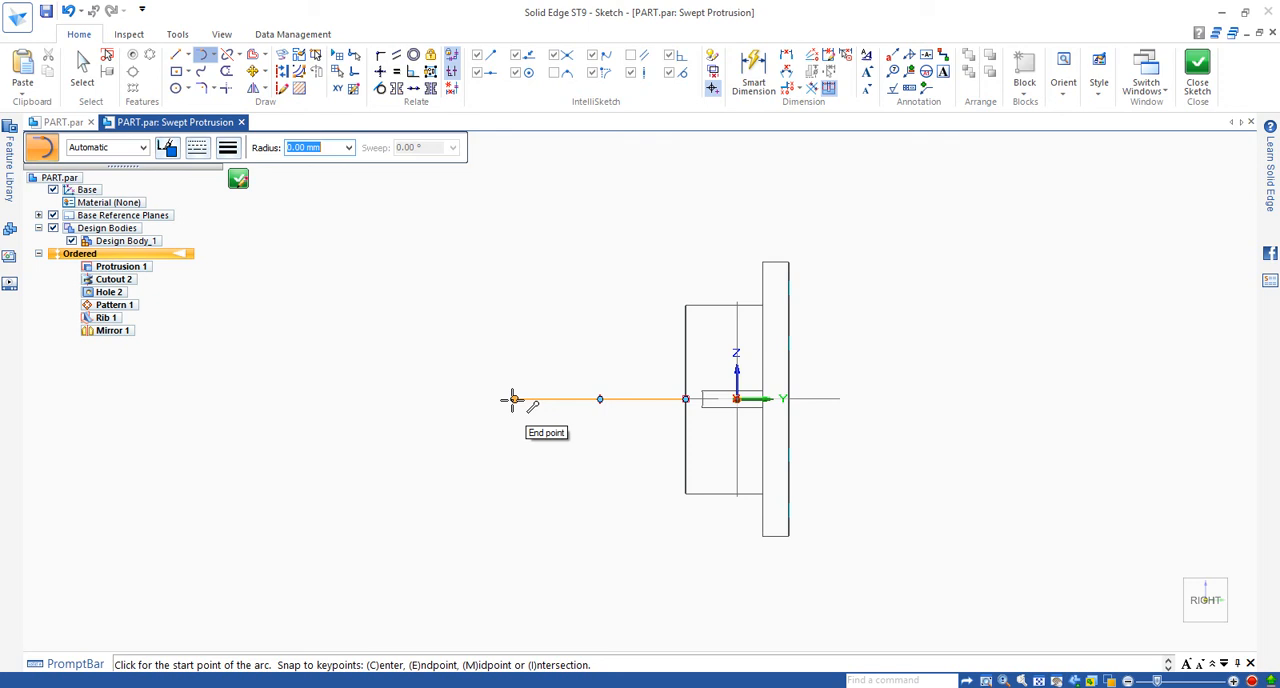
pyautogui.click(512, 400)
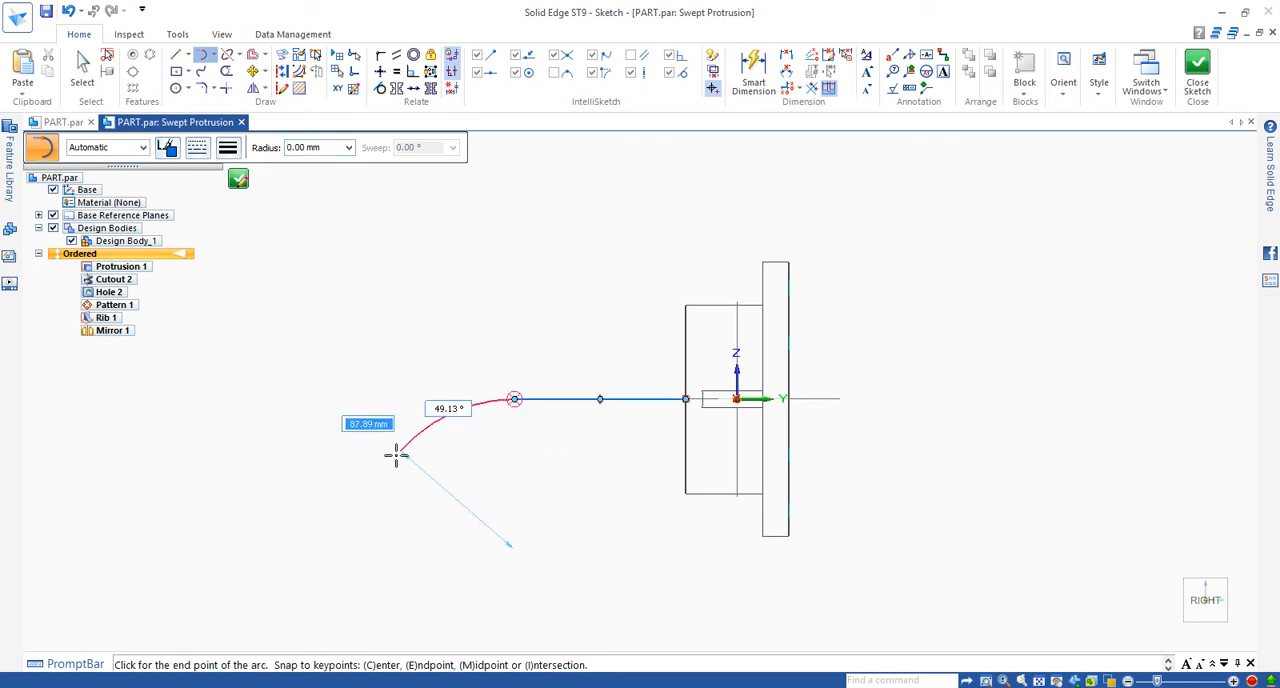
pyautogui.moveTo(356, 504)
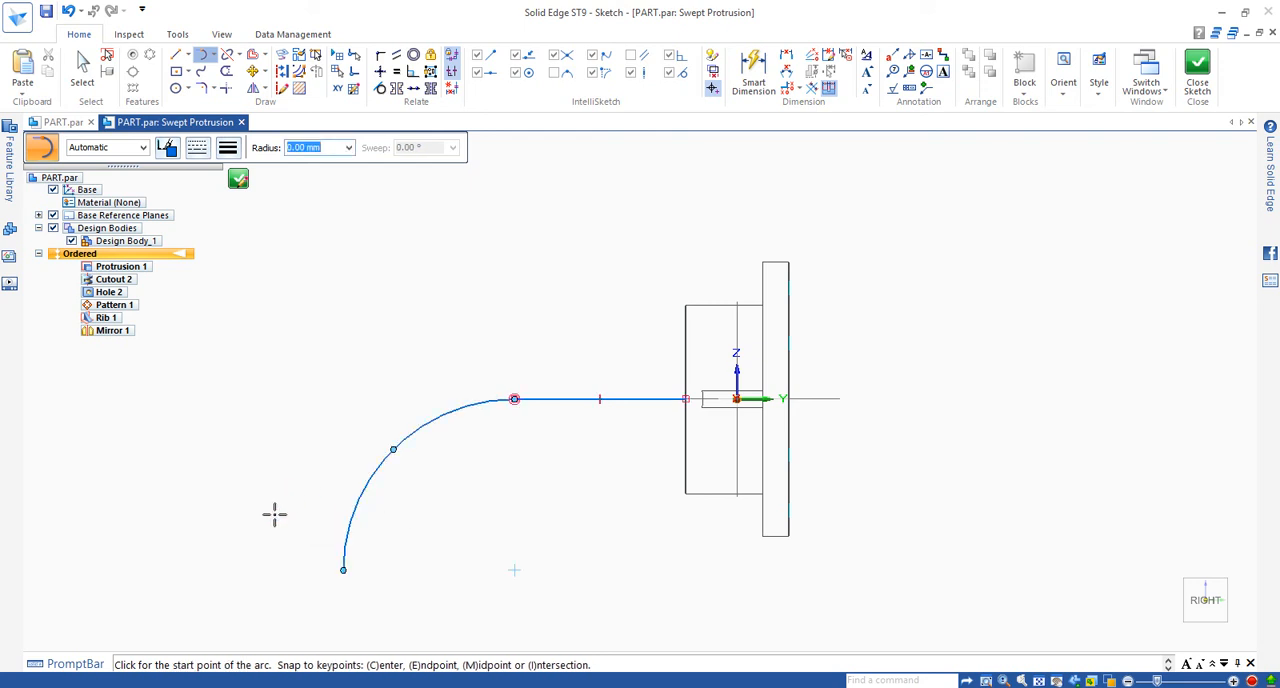
pyautogui.moveTo(484, 532)
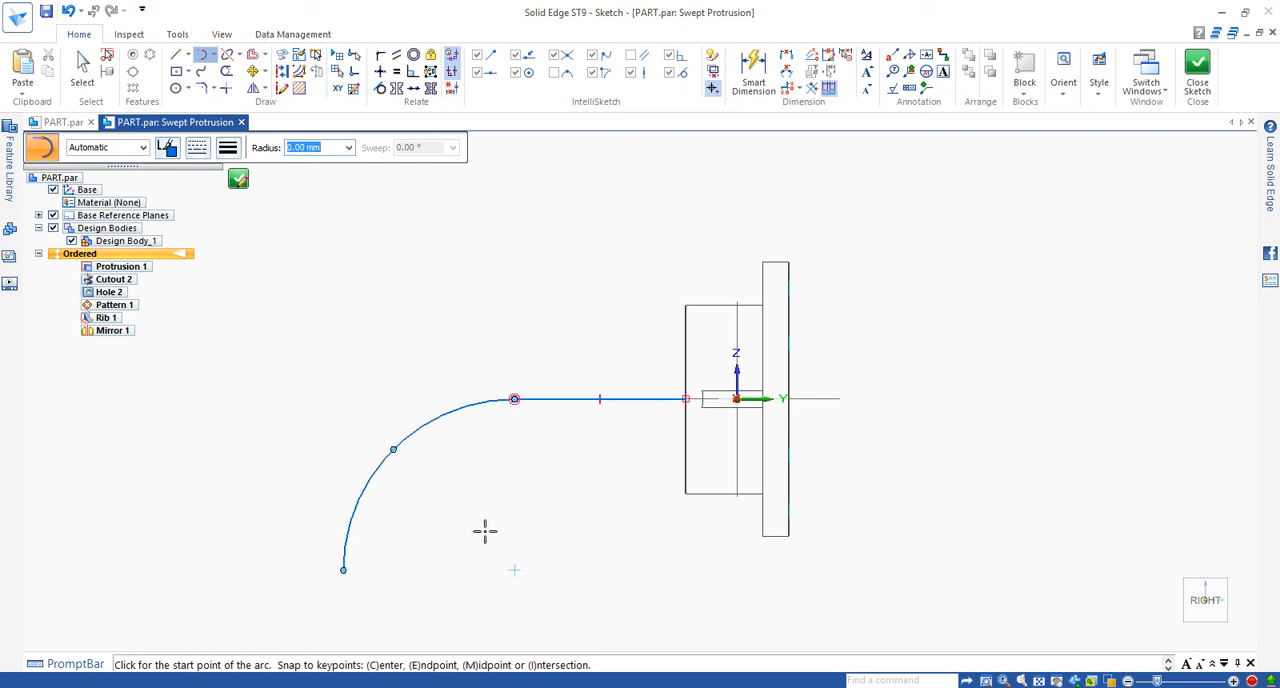
pyautogui.moveTo(316, 244)
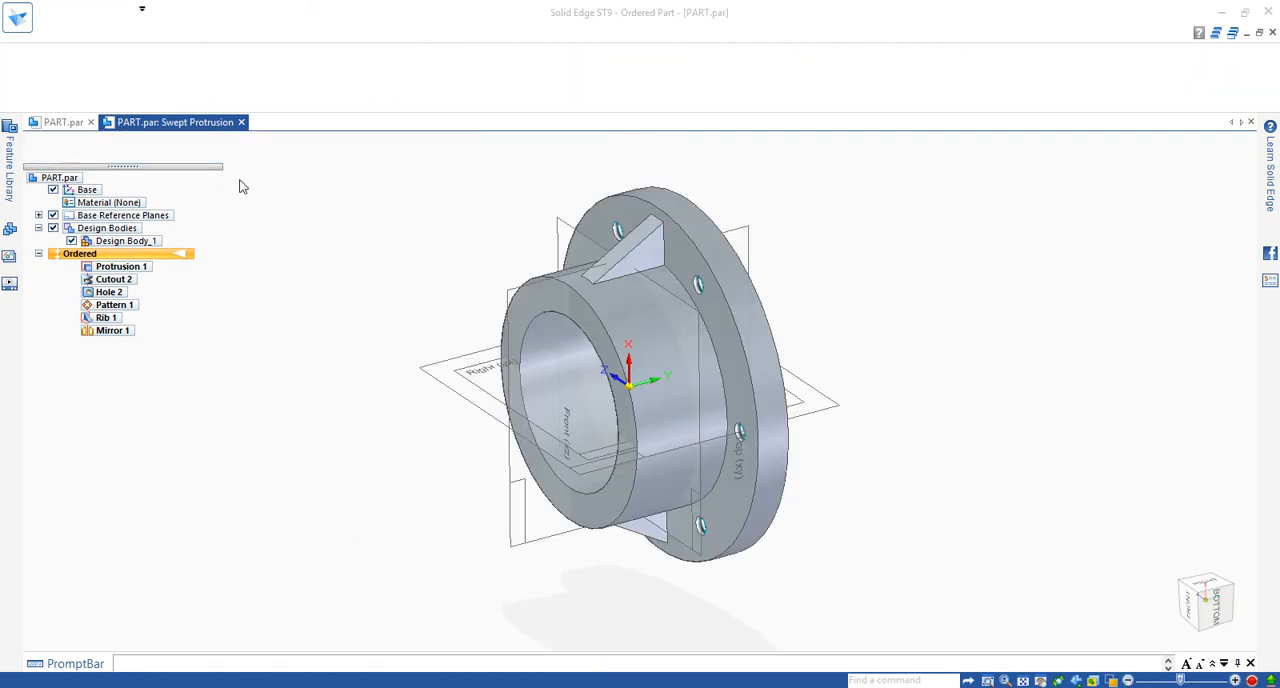
# Begin a Swept Protrusion and accept the line-and-arc sketch as its path.
pyautogui.click(240, 122)
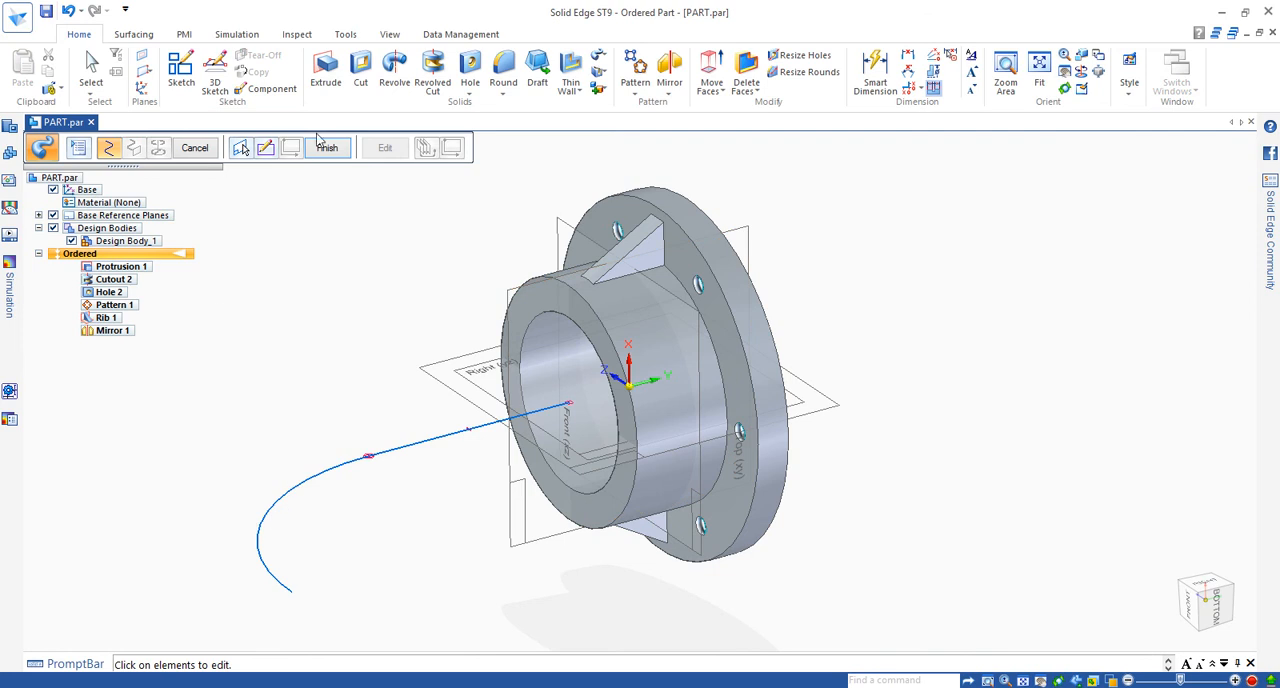
pyautogui.moveTo(316, 192)
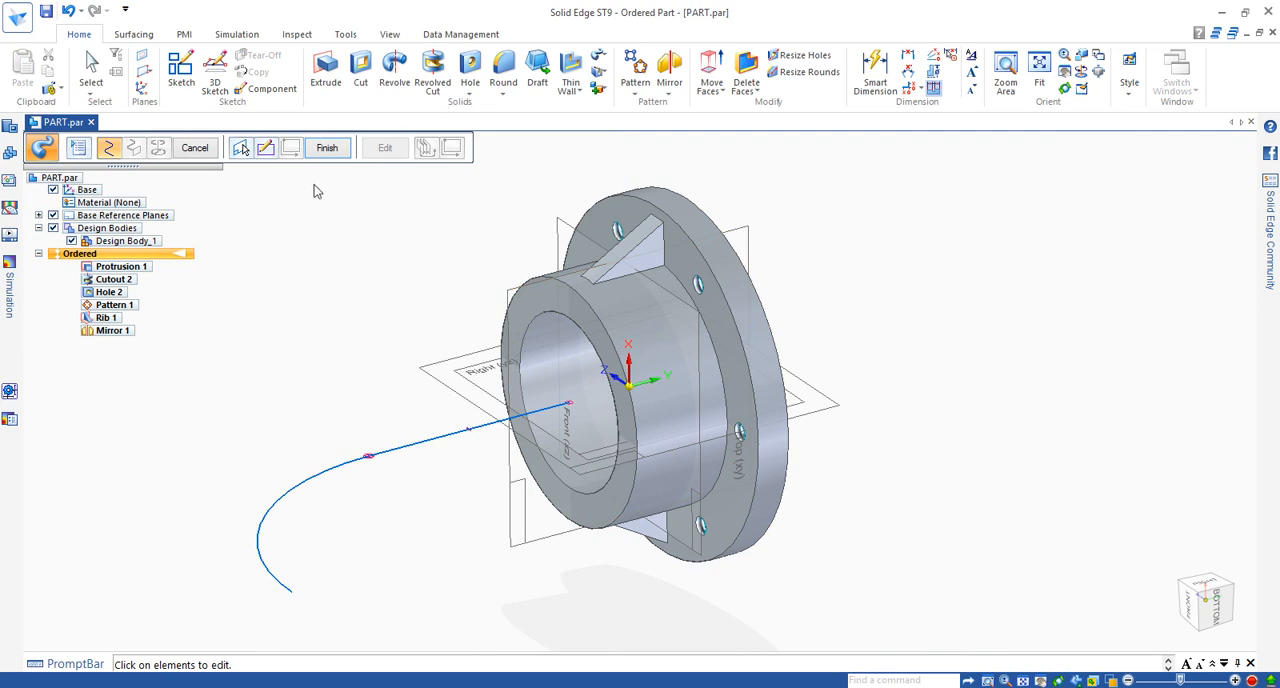
pyautogui.moveTo(150, 164)
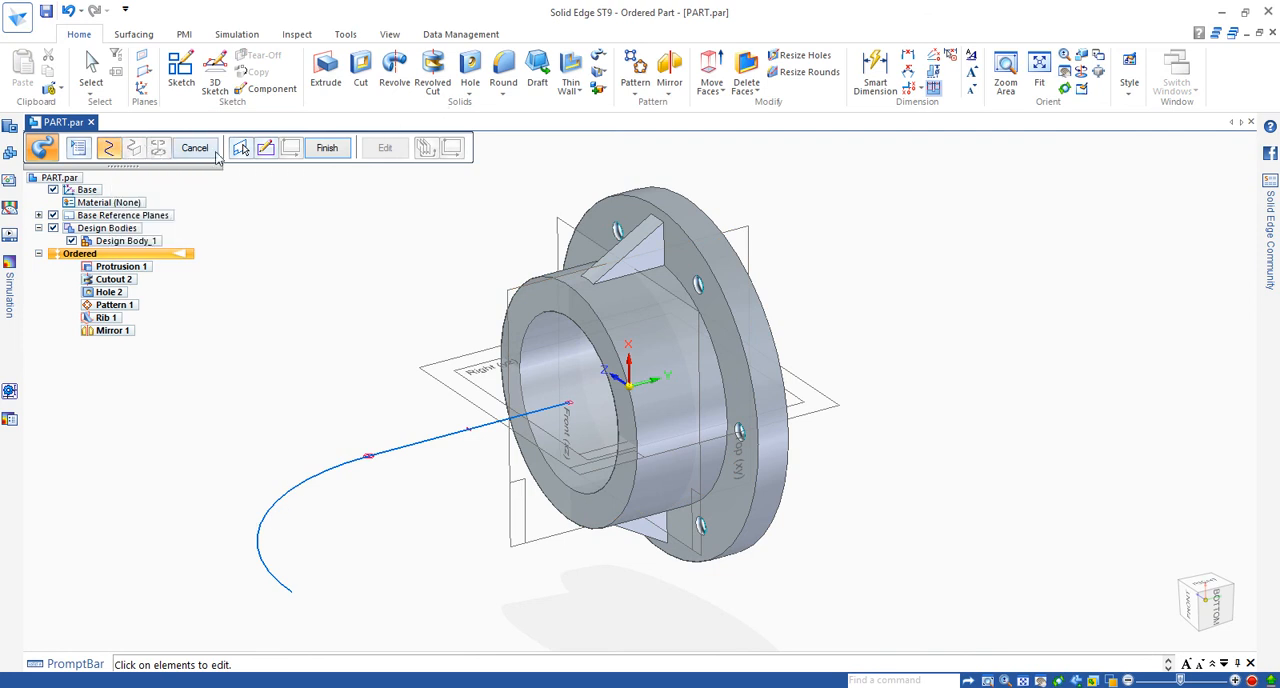
pyautogui.moveTo(328, 148)
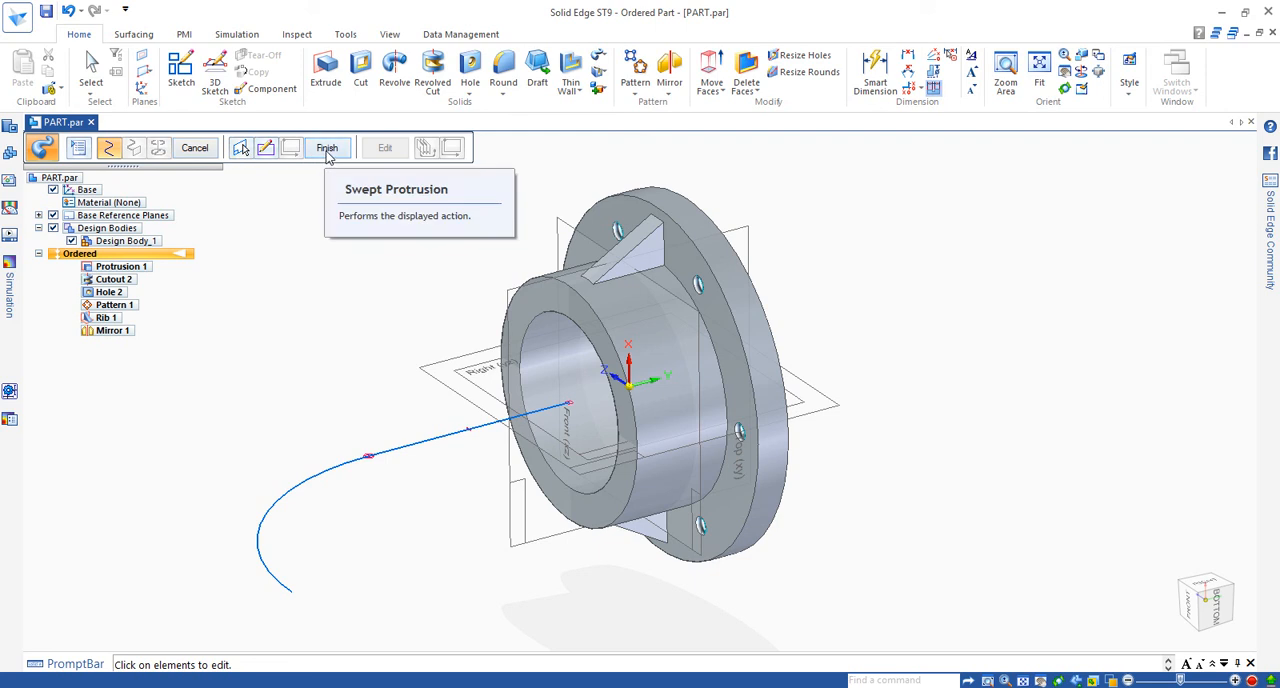
pyautogui.click(328, 148)
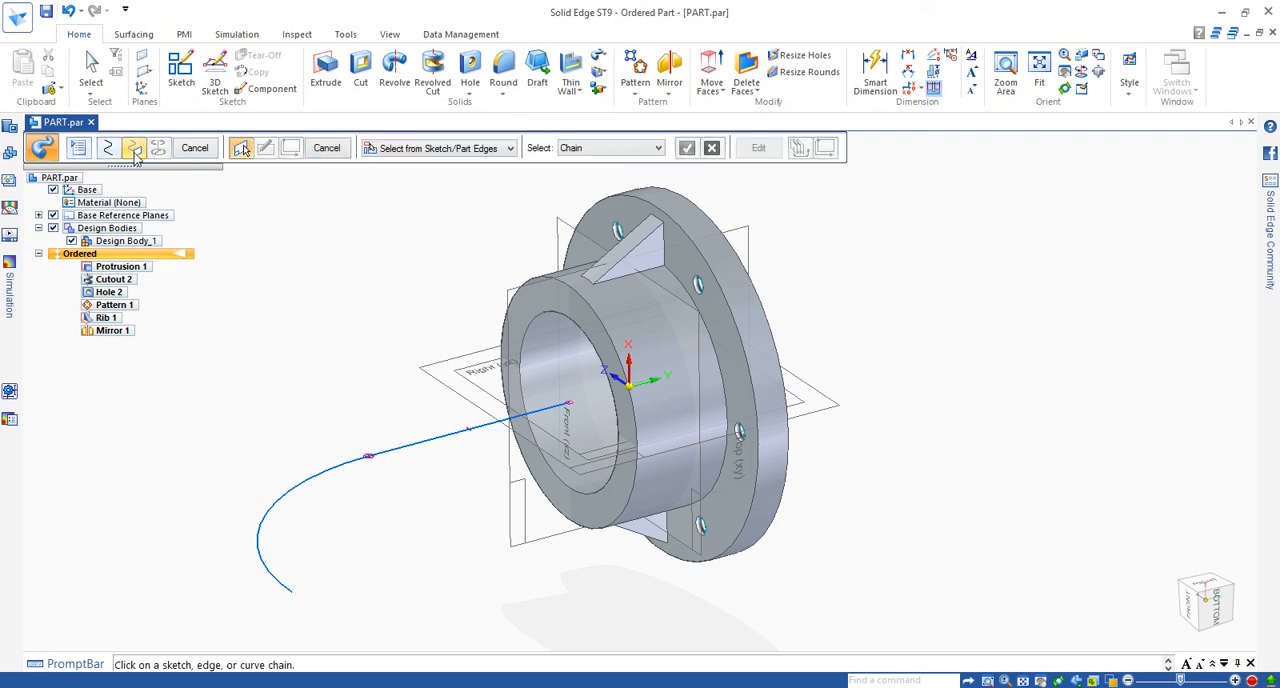
pyautogui.moveTo(136, 148)
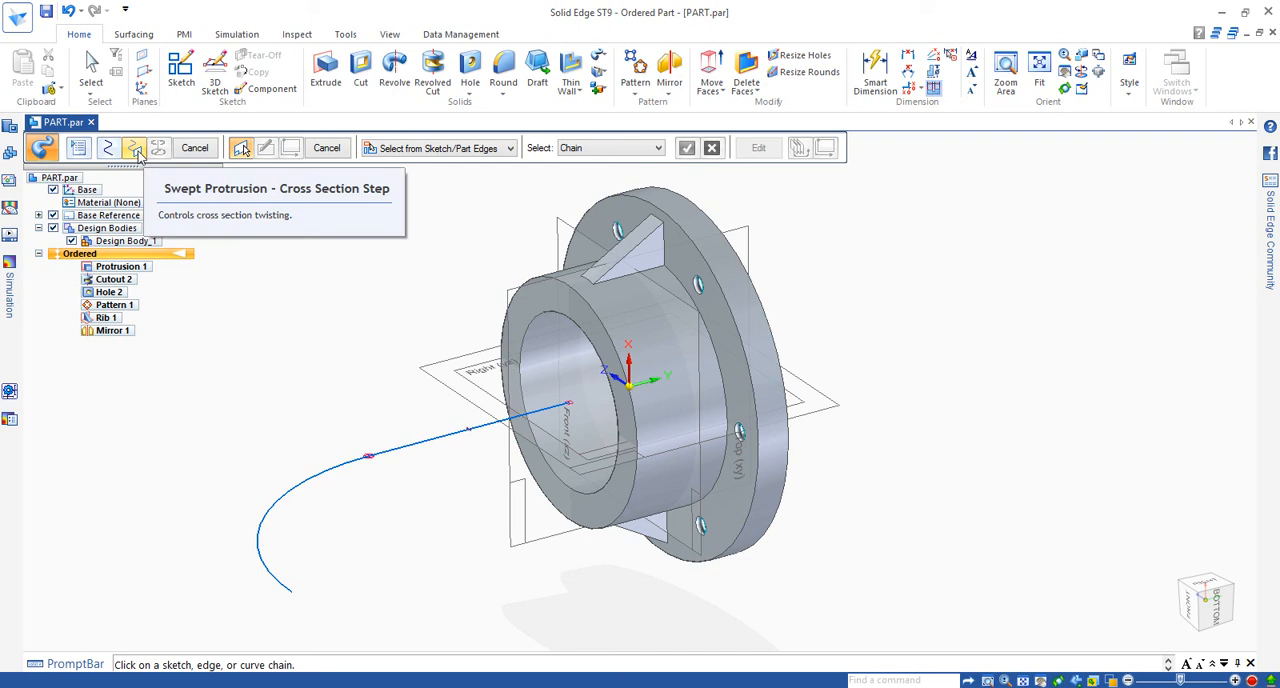
pyautogui.moveTo(478, 148)
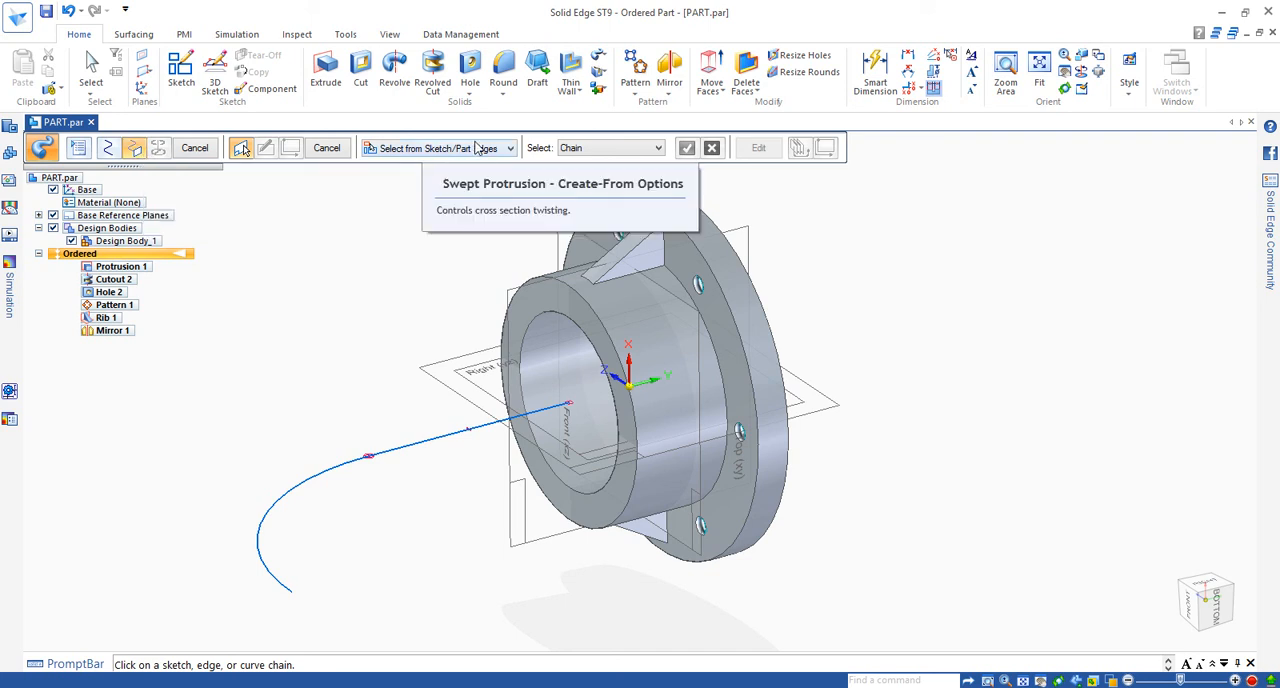
# Select the boss end face's circular edge loop as the cross section and accept it.
pyautogui.click(508, 148)
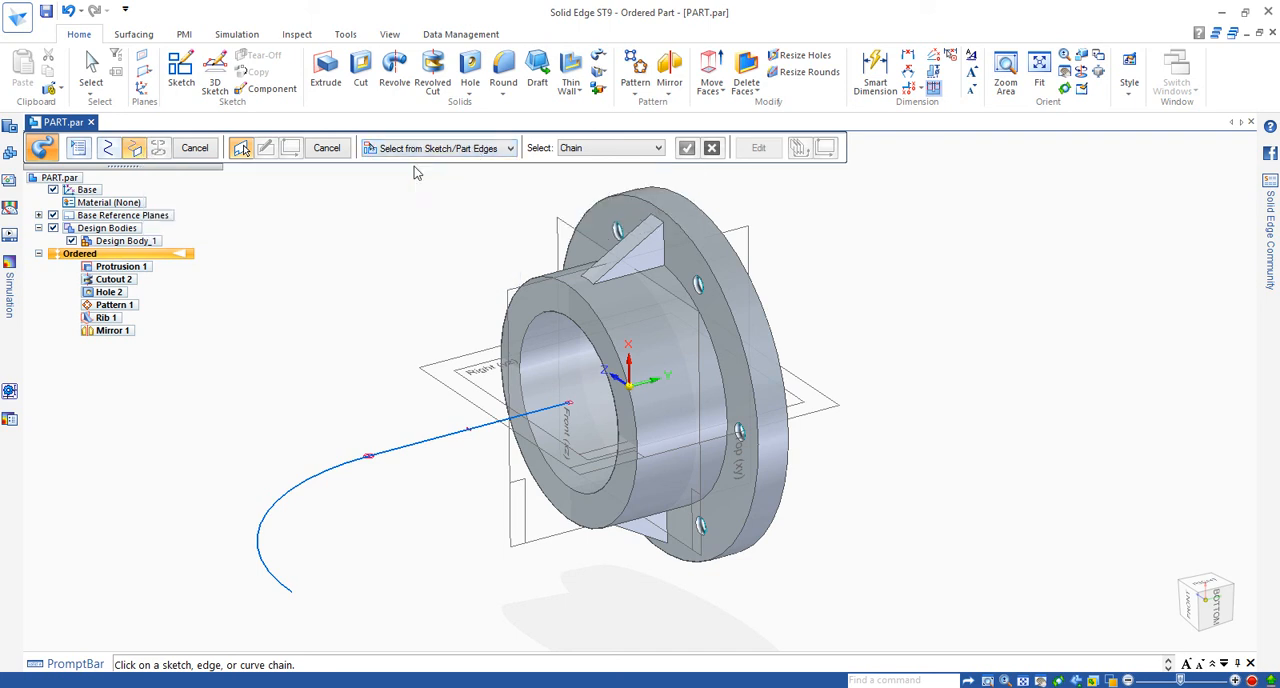
pyautogui.click(656, 148)
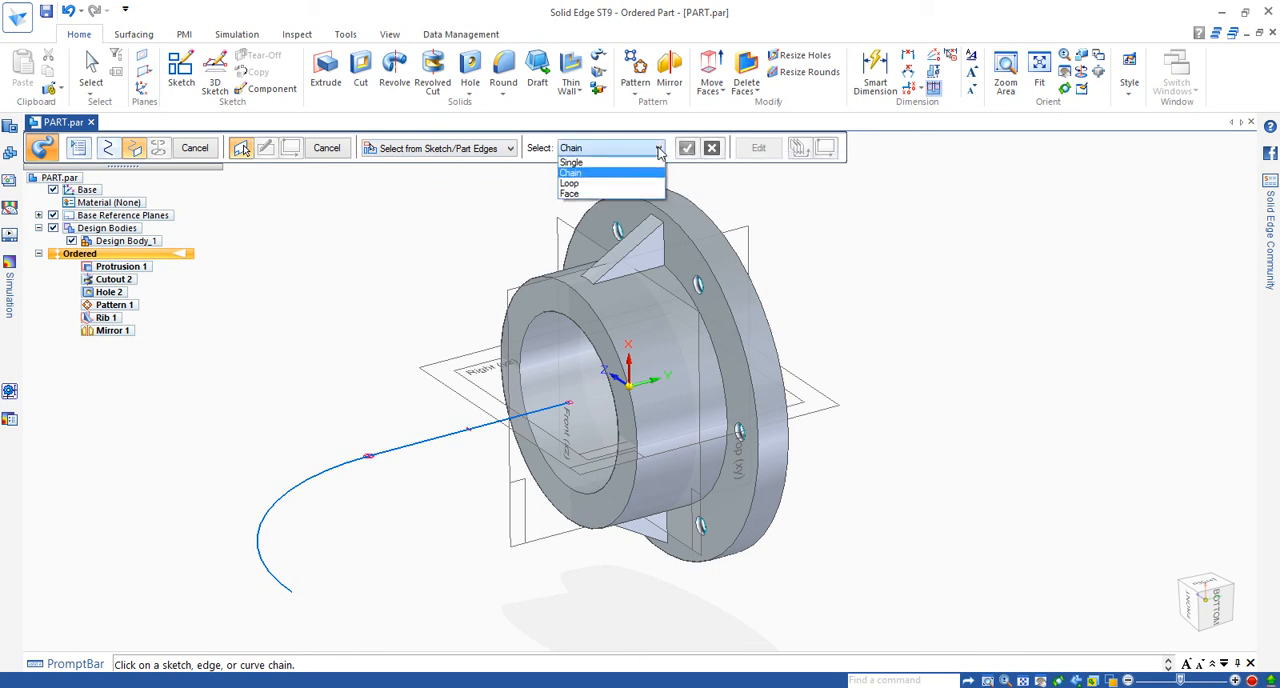
pyautogui.click(568, 184)
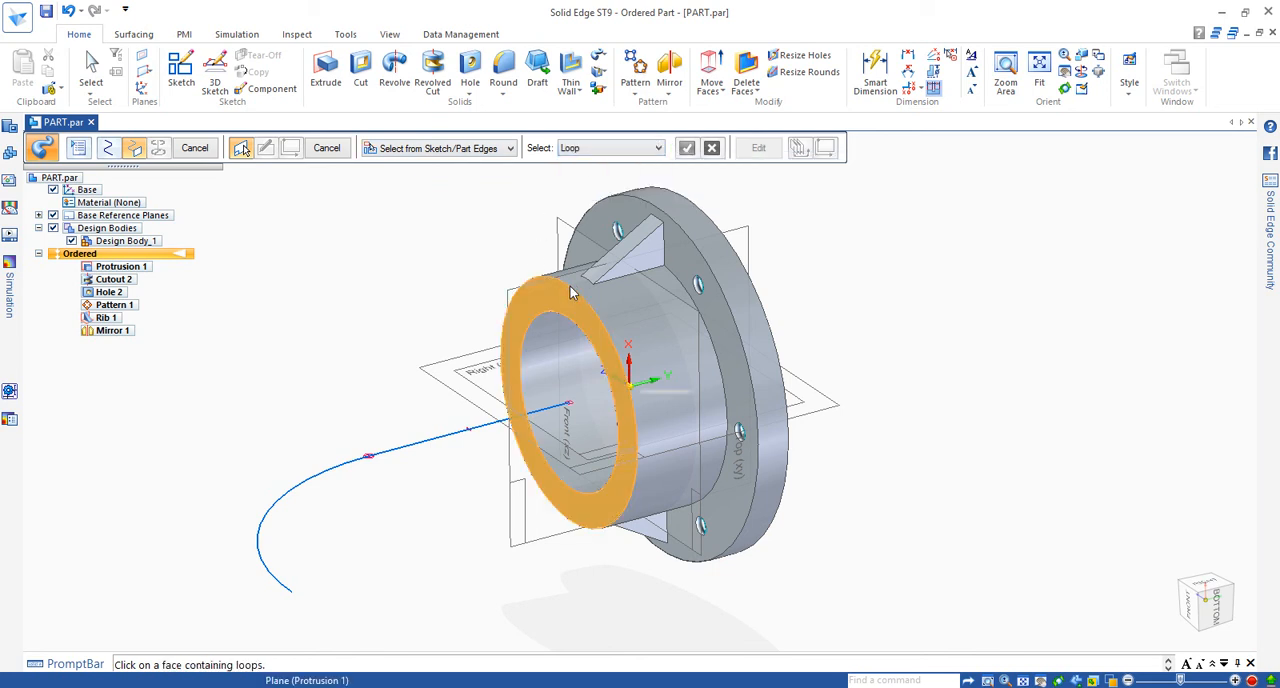
pyautogui.moveTo(568, 292)
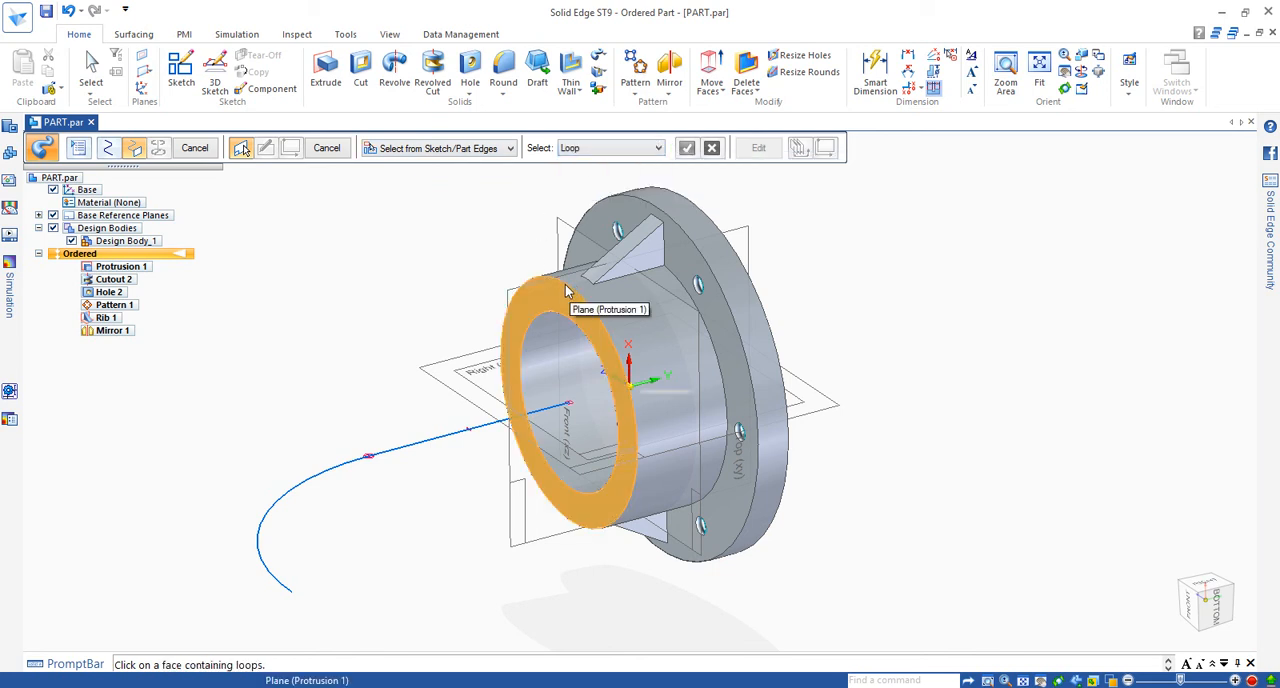
pyautogui.click(564, 290)
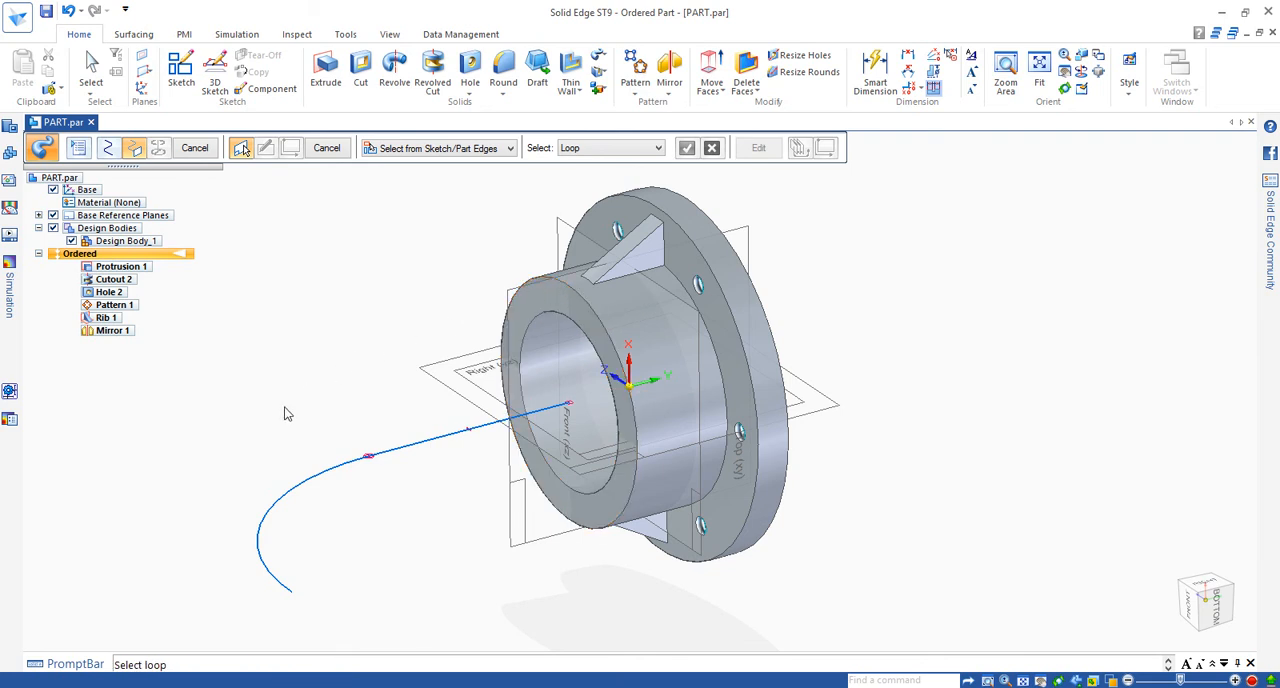
pyautogui.moveTo(420, 282)
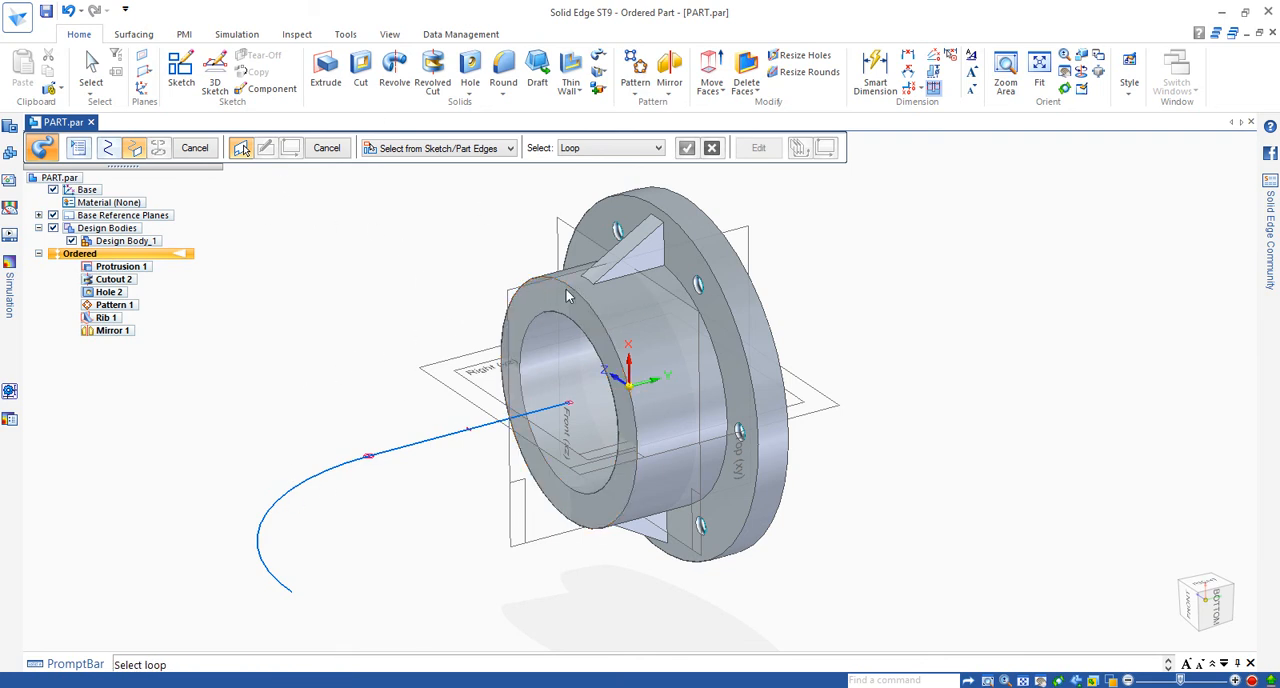
pyautogui.click(688, 148)
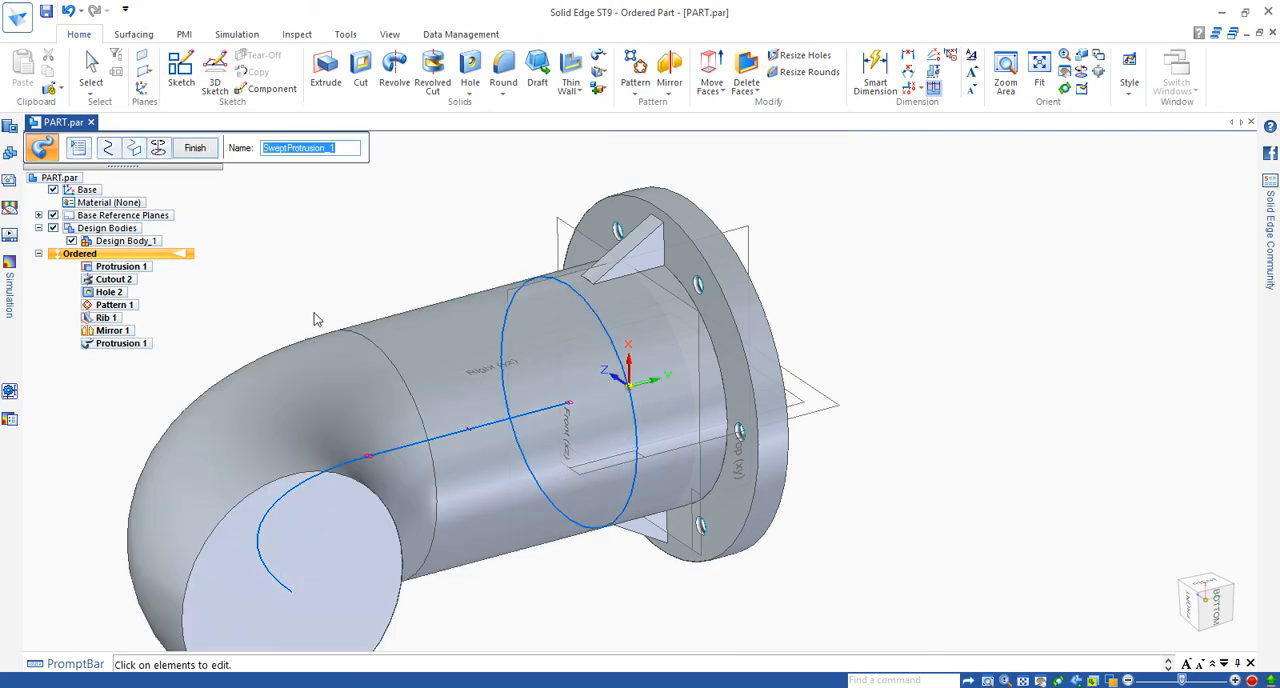
pyautogui.moveTo(364, 280)
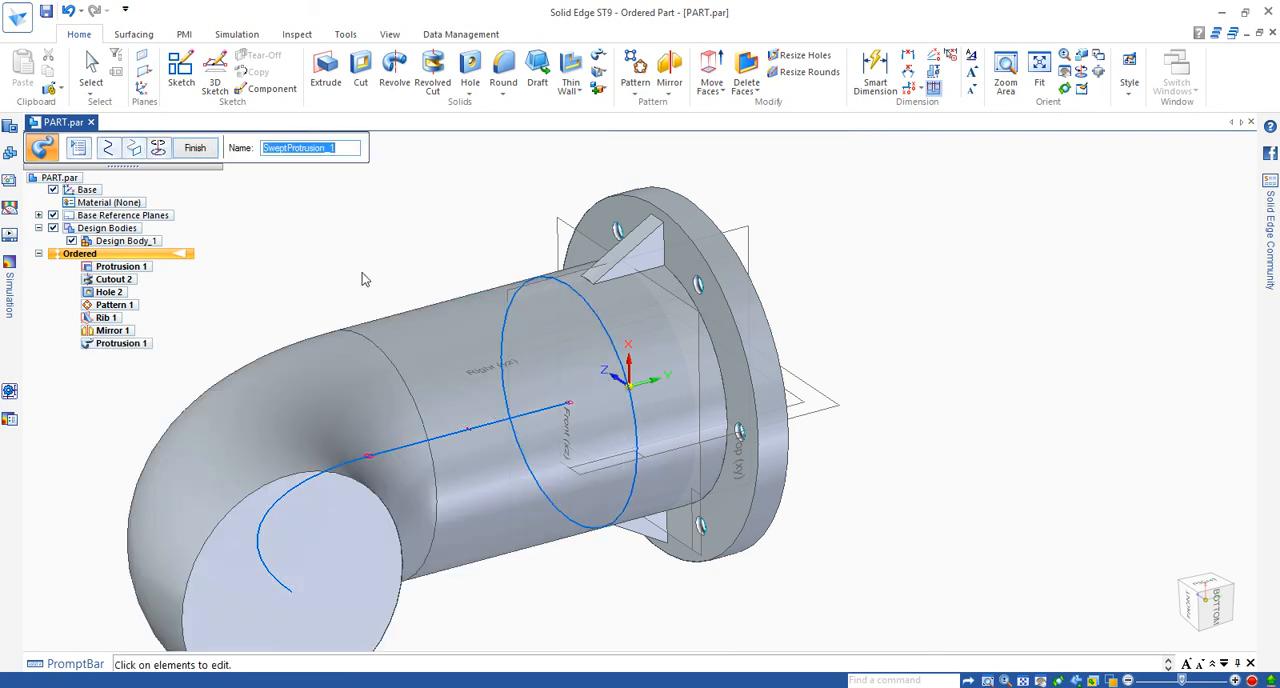
pyautogui.moveTo(196, 148)
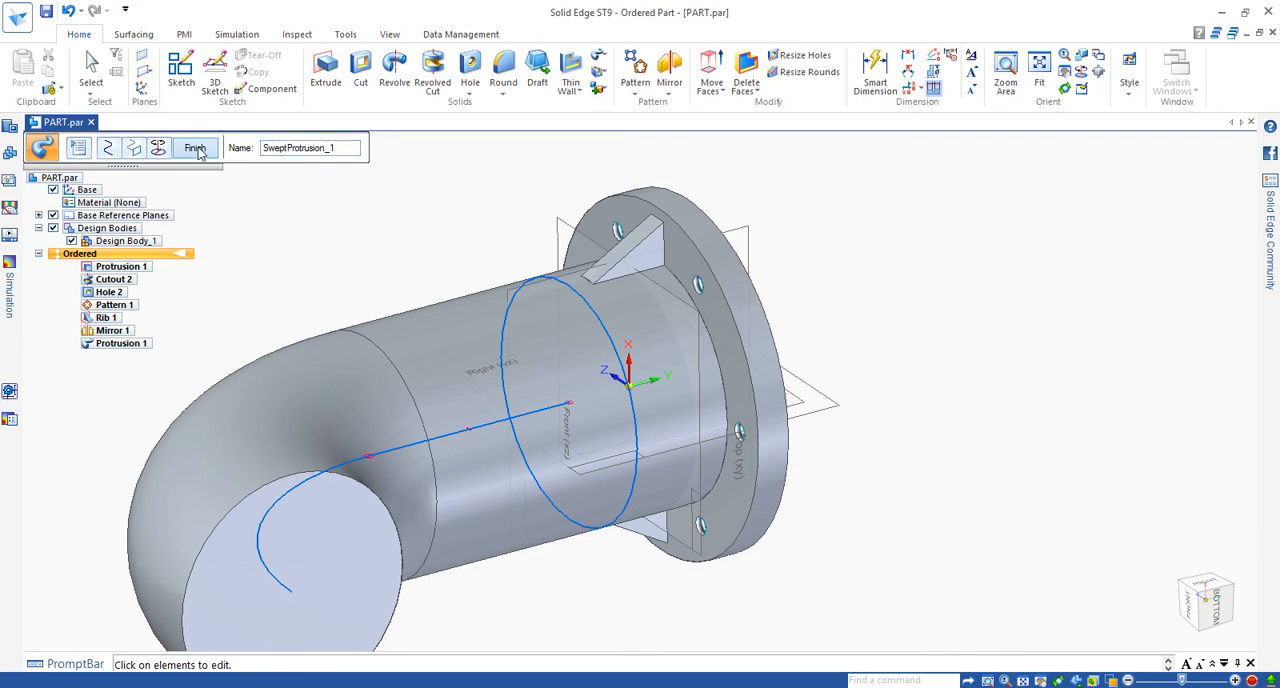
# Finish the sweep, creating SweptProtrusion_1 as a solid elbow tube from the flange.
pyautogui.click(194, 148)
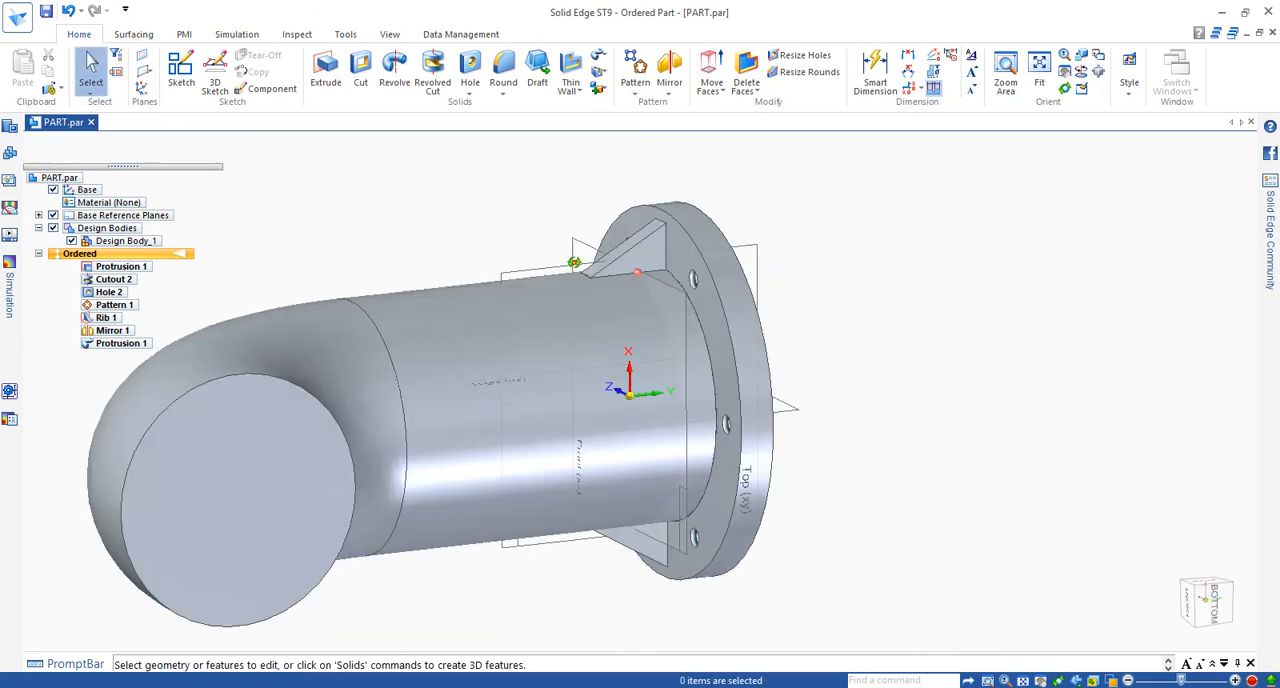
pyautogui.moveTo(640, 390); pyautogui.dragTo(500, 356)
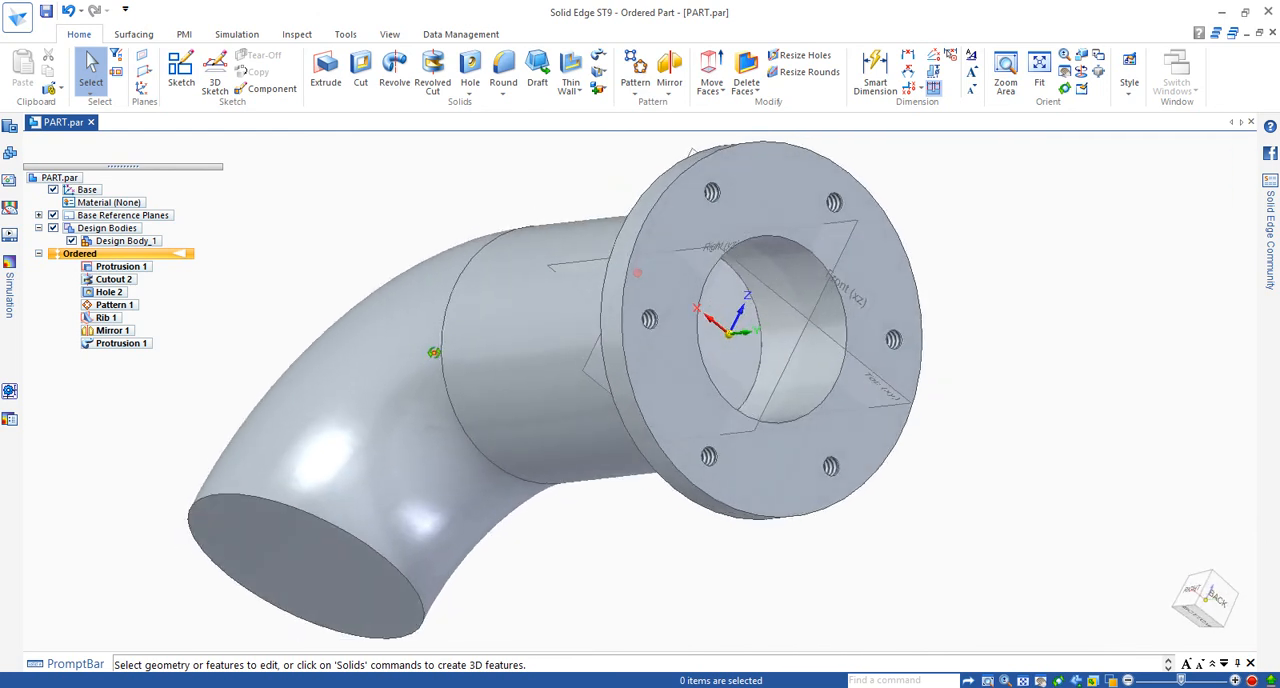
pyautogui.click(120, 344)
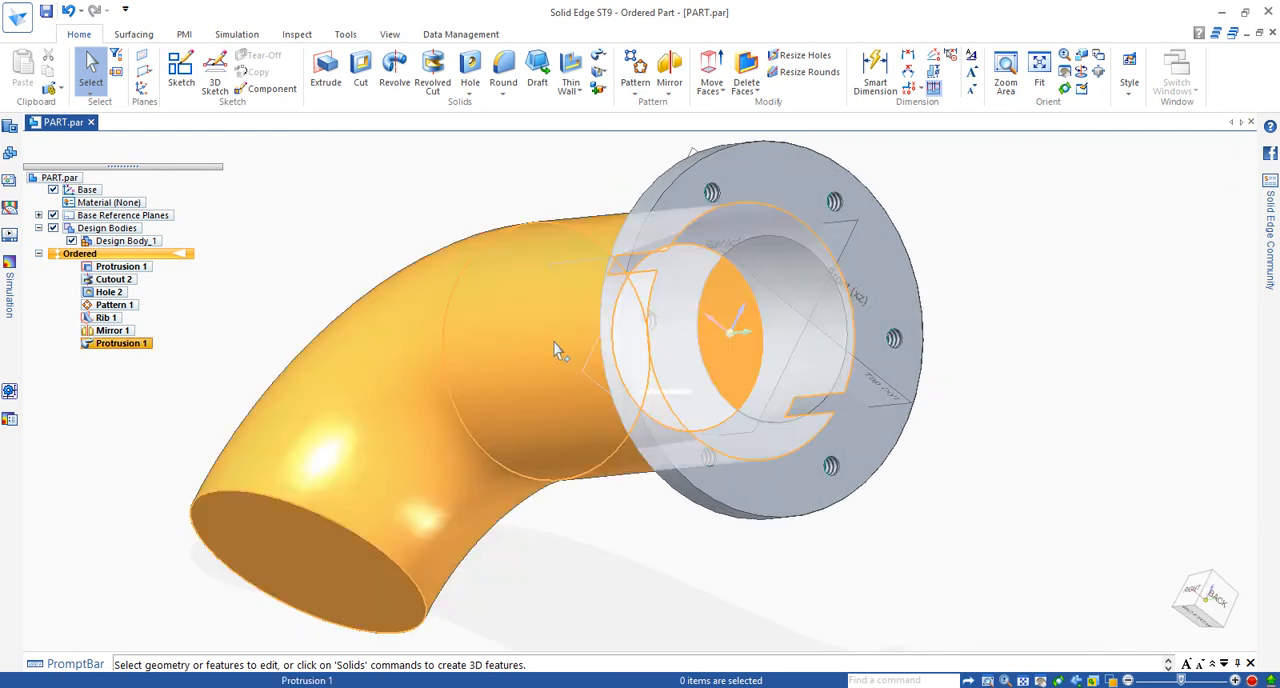